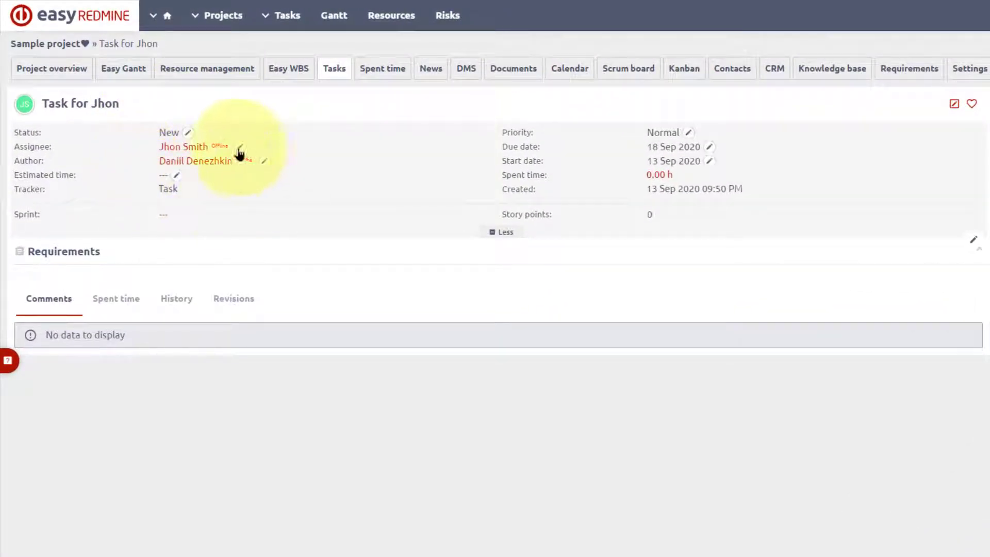
{"action": "mouse_move", "coordinate": [152, 186]}
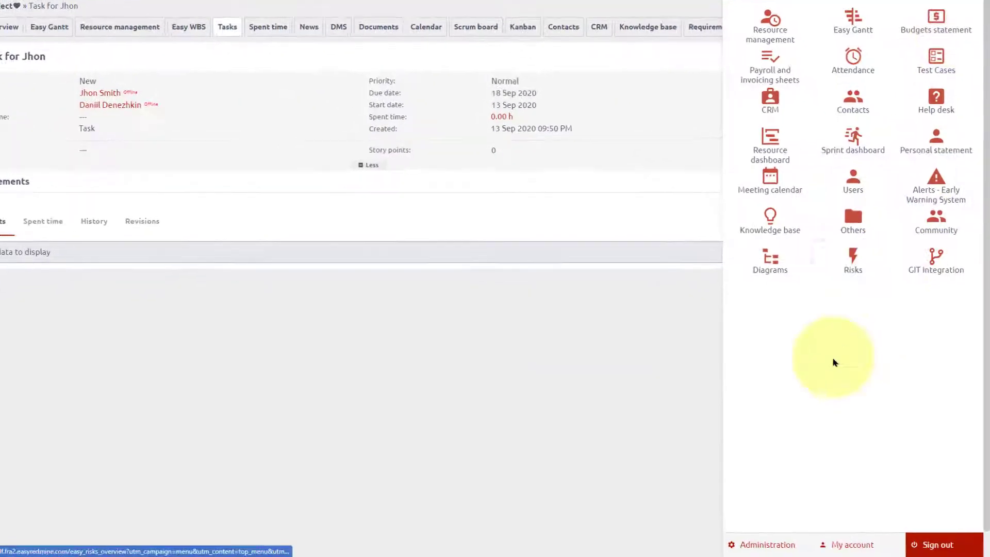
Go to Administration and bring up the Trackers list (Task, Helpdesk ticket, Feature, Bug...)
{"action": "left_click", "coordinate": [766, 544]}
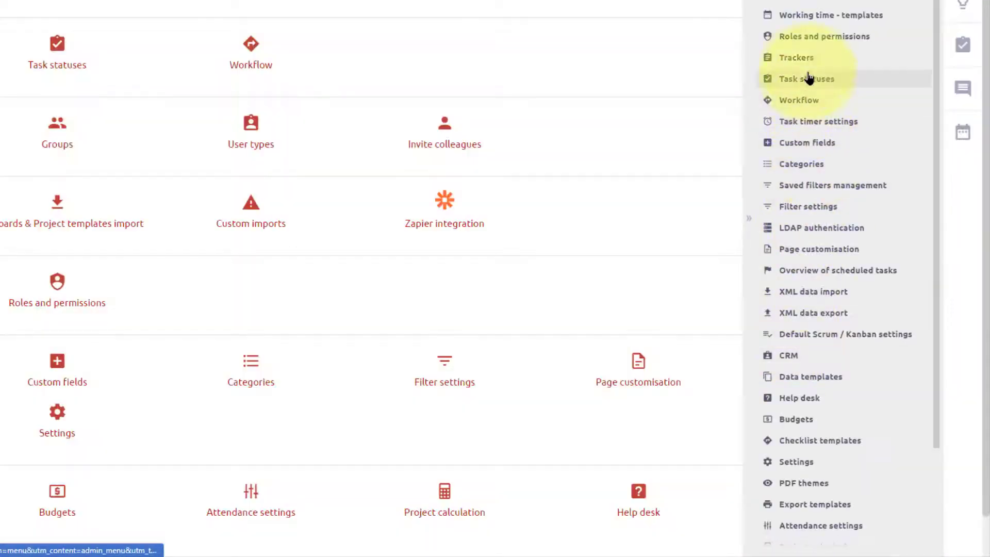
{"action": "left_click", "coordinate": [794, 58]}
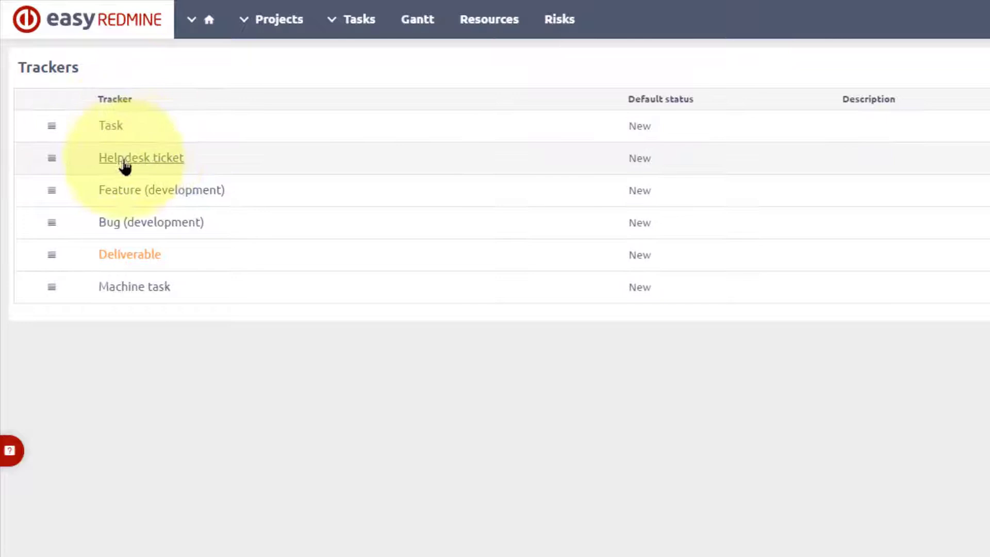
{"action": "mouse_move", "coordinate": [134, 286]}
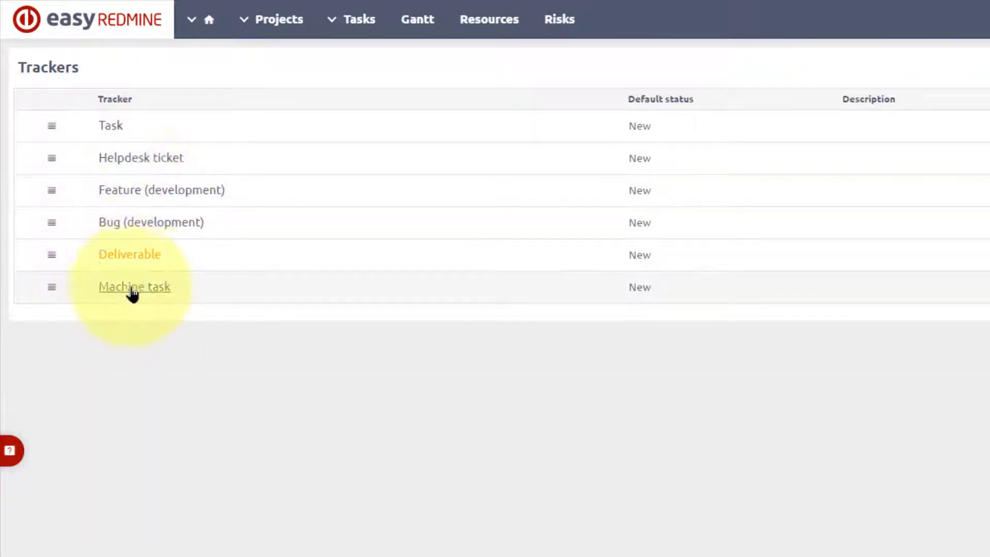
{"action": "mouse_move", "coordinate": [111, 126]}
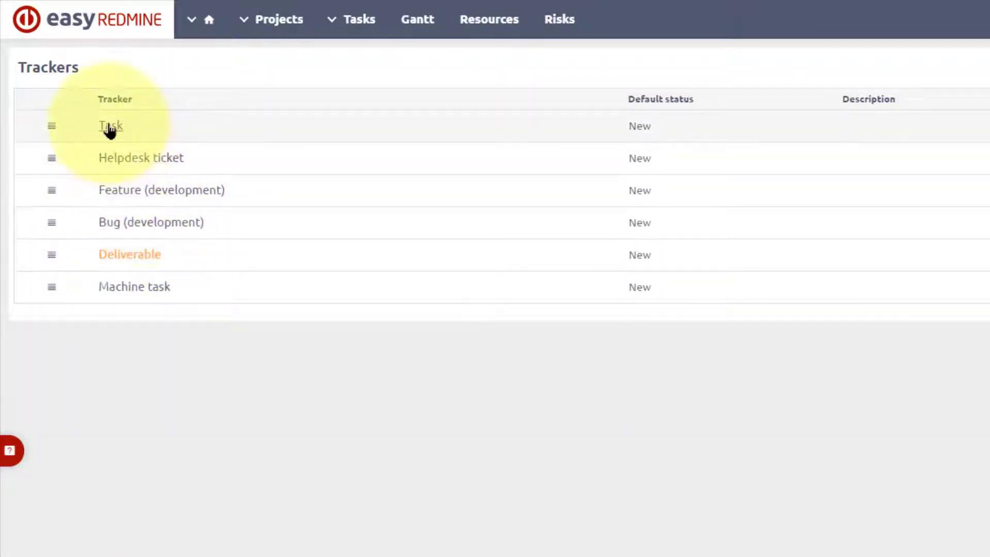
Review the Task tracker's fields and projects and save it, confirming a successful update
{"action": "left_click", "coordinate": [110, 126]}
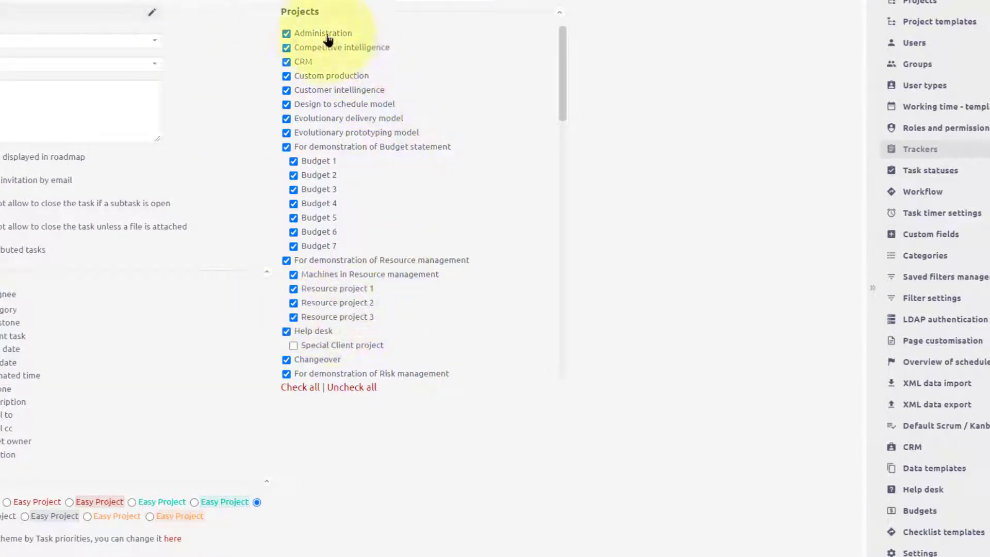
{"action": "scroll", "scroll_direction": "down", "scroll_amount": 3}
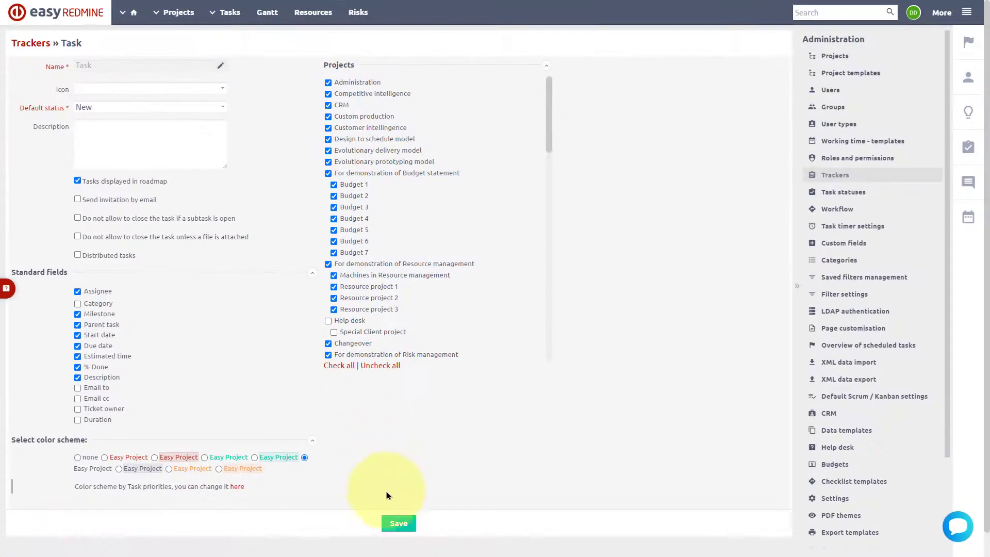
{"action": "left_click", "coordinate": [398, 523]}
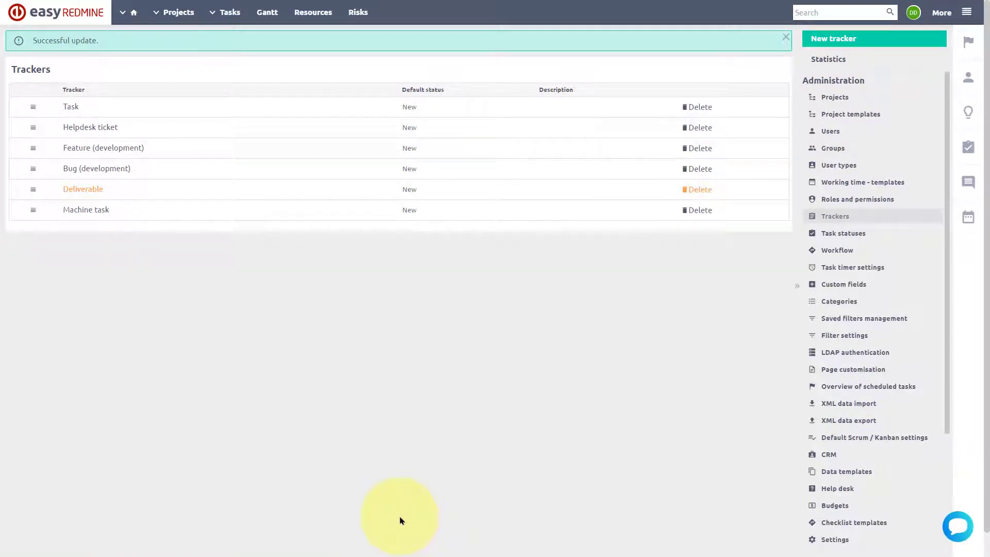
{"action": "mouse_move", "coordinate": [484, 480]}
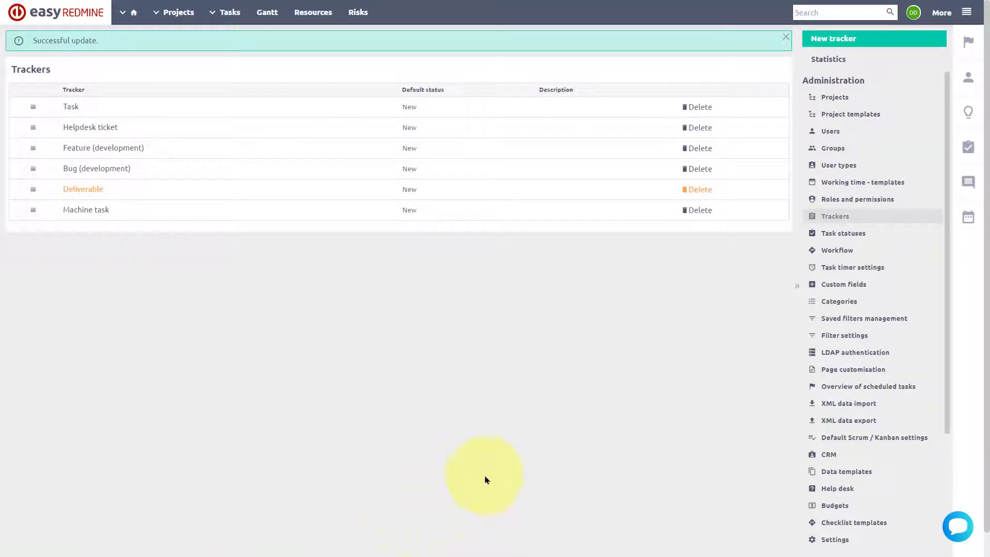
View the Task statuses list, inspect the New status, and return to the list
{"action": "left_click", "coordinate": [842, 215]}
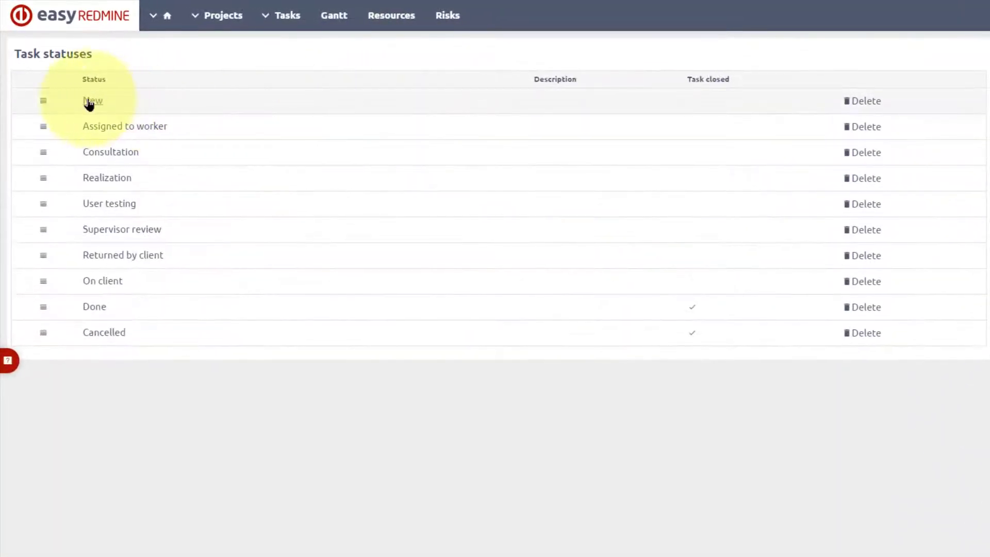
{"action": "left_click", "coordinate": [92, 101]}
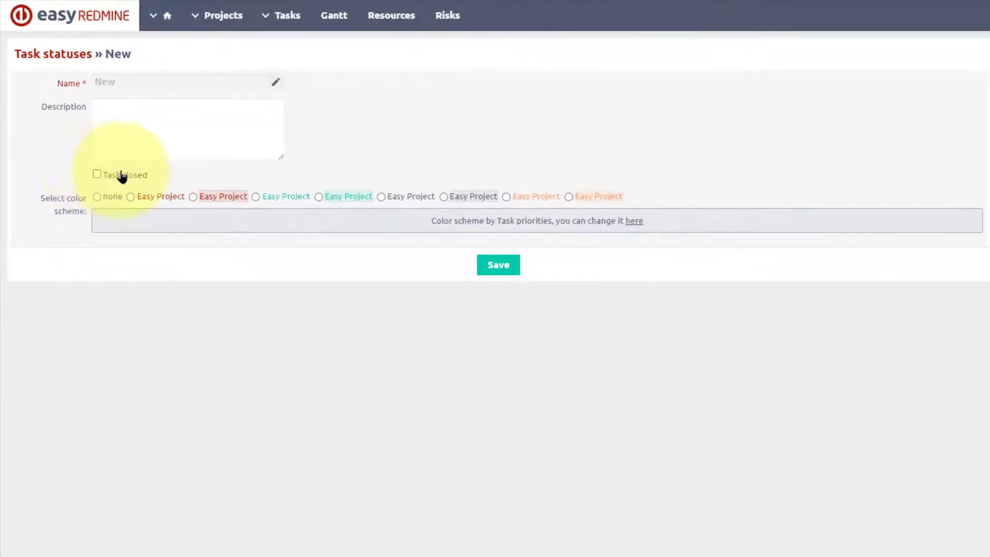
{"action": "left_click", "coordinate": [497, 265]}
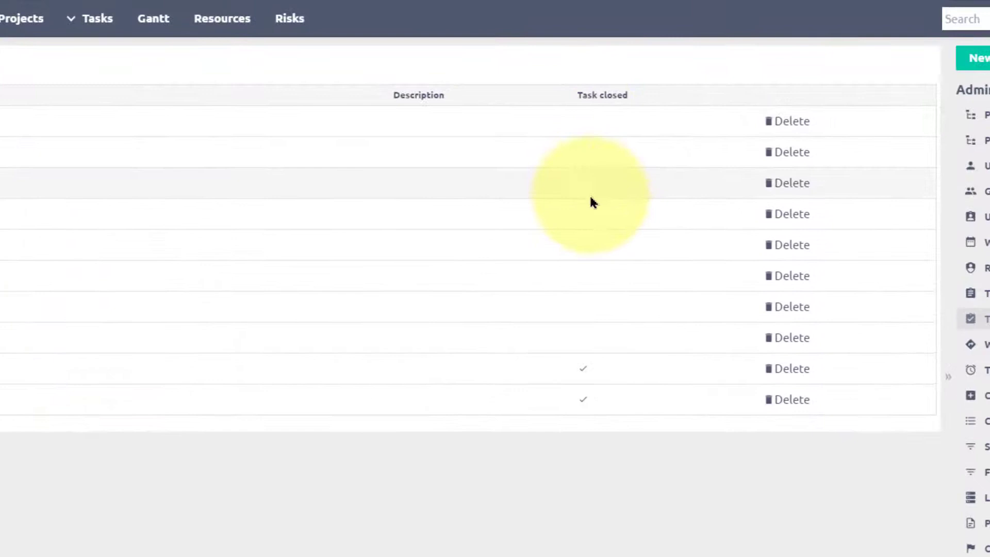
{"action": "mouse_move", "coordinate": [586, 307]}
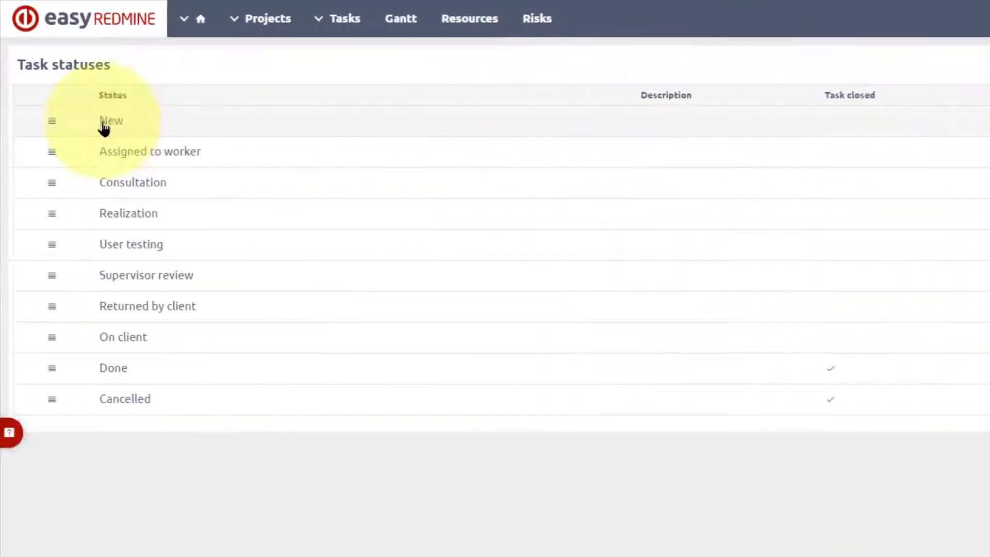
{"action": "mouse_move", "coordinate": [99, 115]}
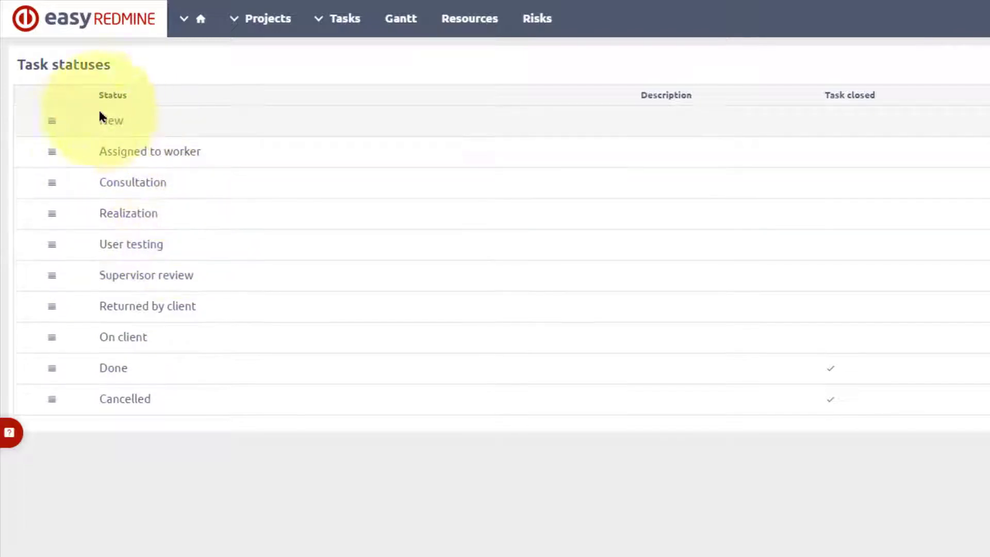
{"action": "mouse_move", "coordinate": [137, 375]}
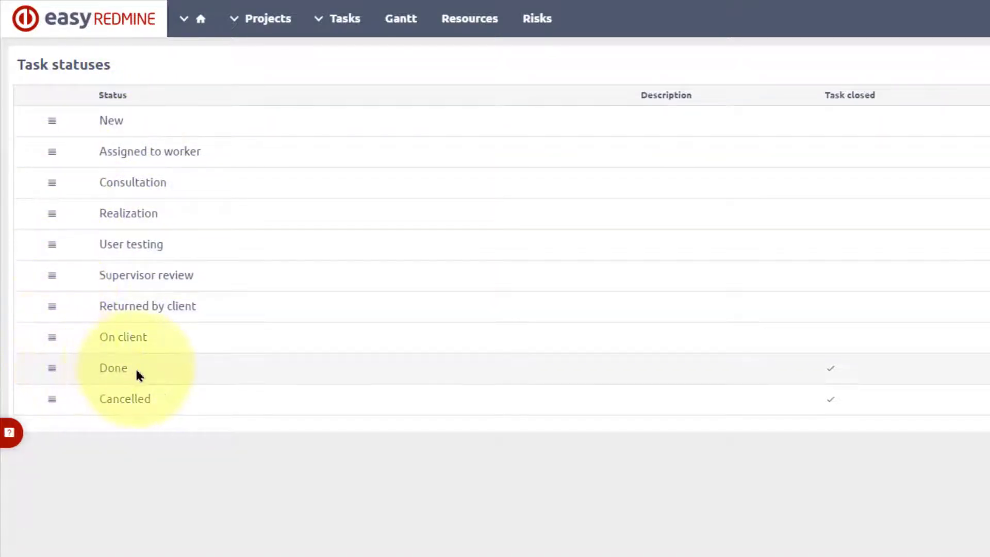
{"action": "mouse_move", "coordinate": [110, 399]}
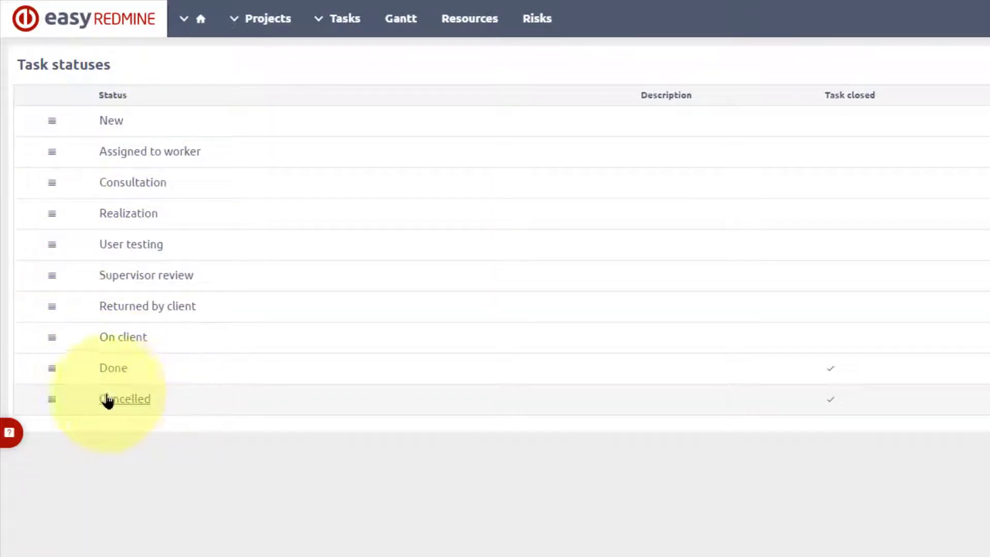
{"action": "mouse_move", "coordinate": [828, 416]}
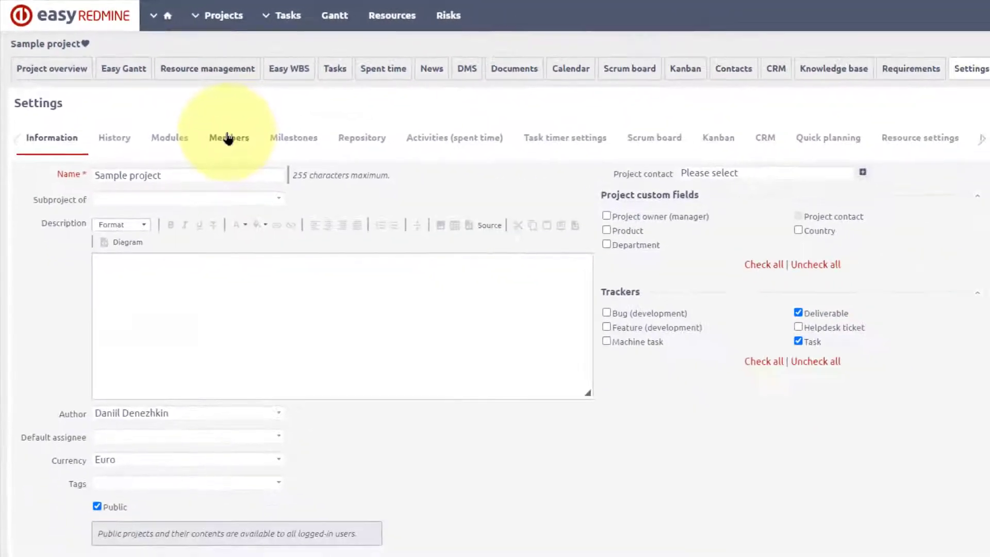
From the Members tab, add the selected users to Sample project with the Developer role
{"action": "left_click", "coordinate": [229, 137]}
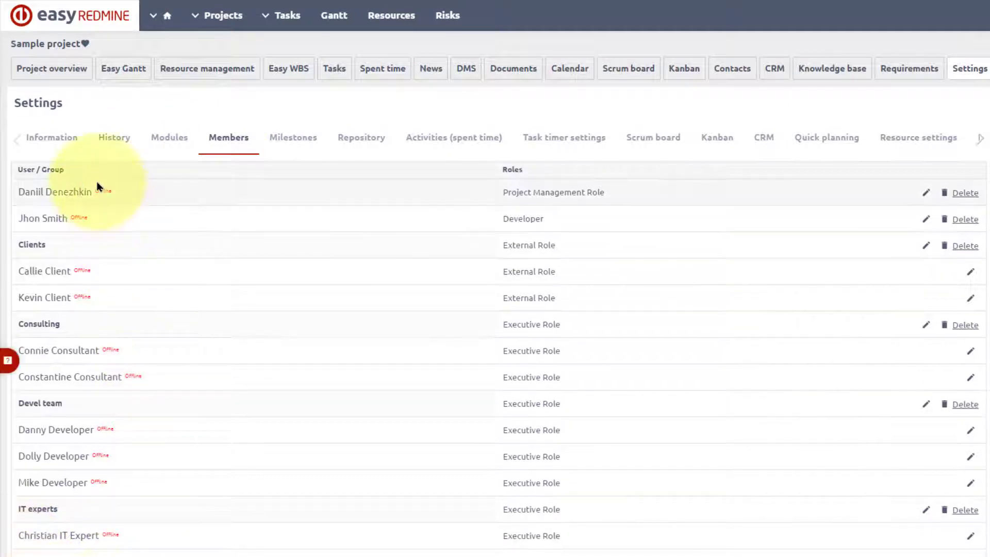
{"action": "mouse_move", "coordinate": [610, 230]}
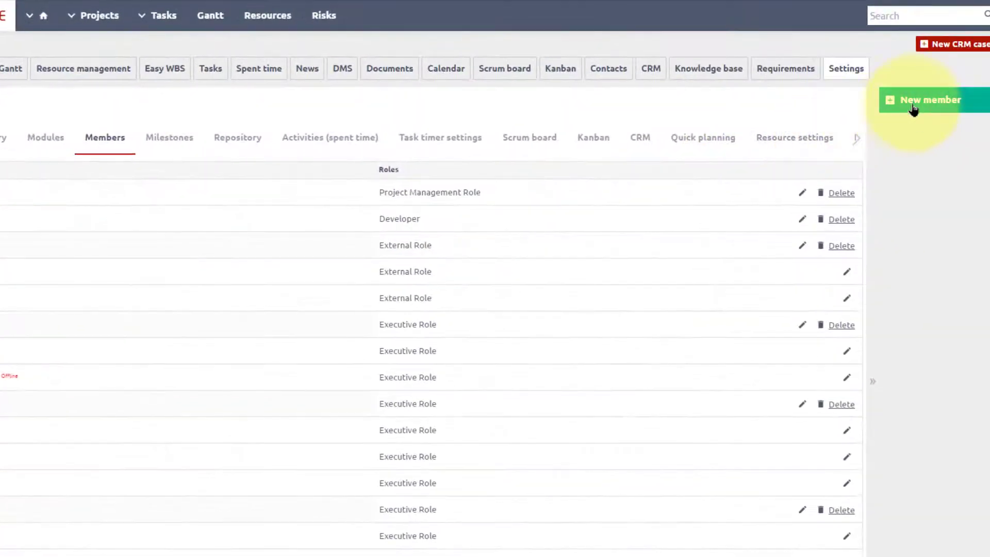
{"action": "left_click", "coordinate": [926, 100]}
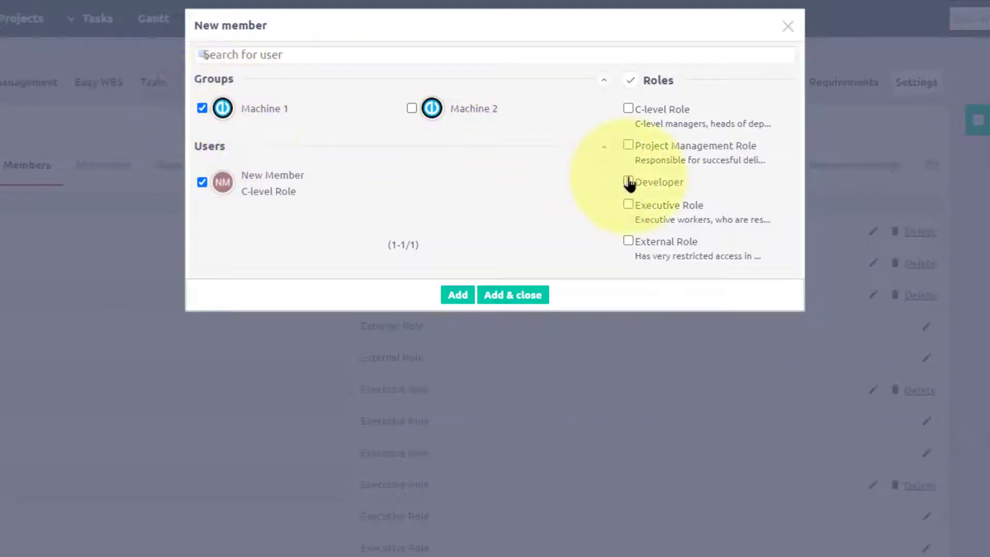
{"action": "left_click", "coordinate": [628, 181]}
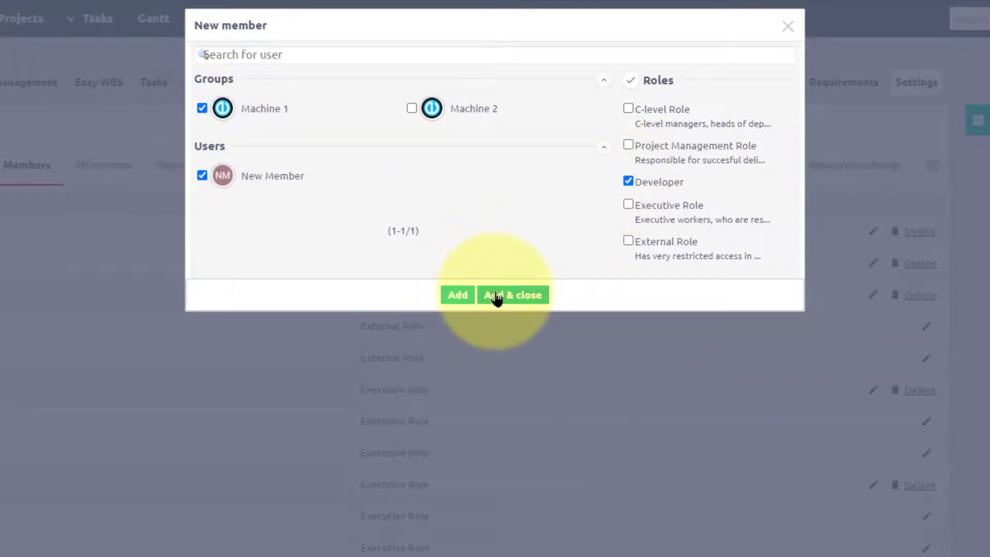
{"action": "left_click", "coordinate": [513, 295]}
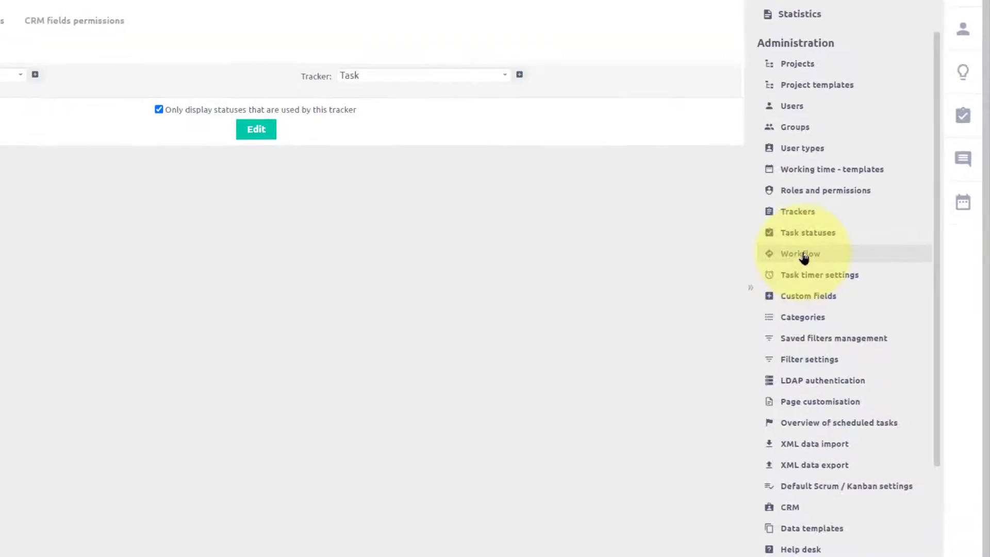
Show the Workflow status-transition grid for C-level Role on the Task tracker
{"action": "left_click", "coordinate": [800, 254]}
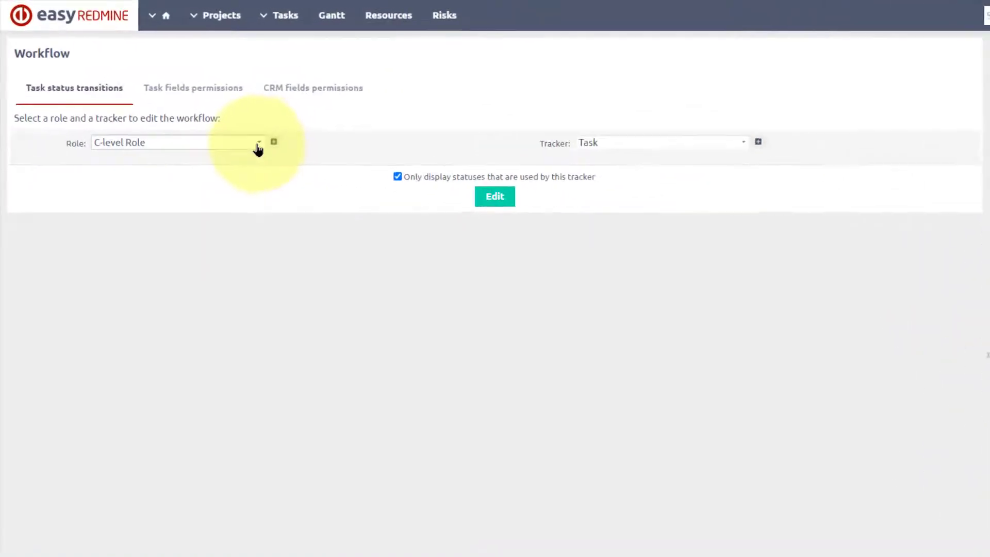
{"action": "left_click", "coordinate": [259, 142]}
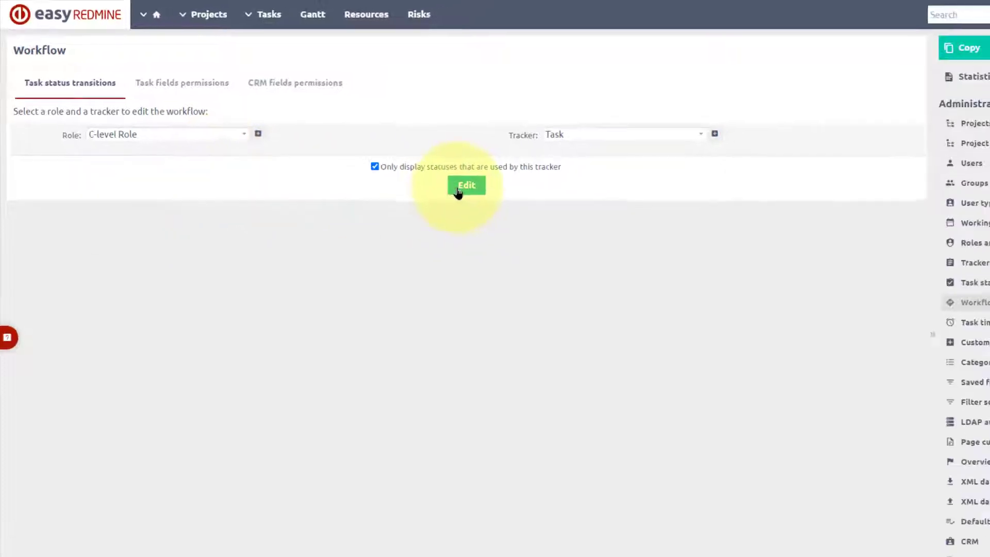
{"action": "left_click", "coordinate": [466, 185]}
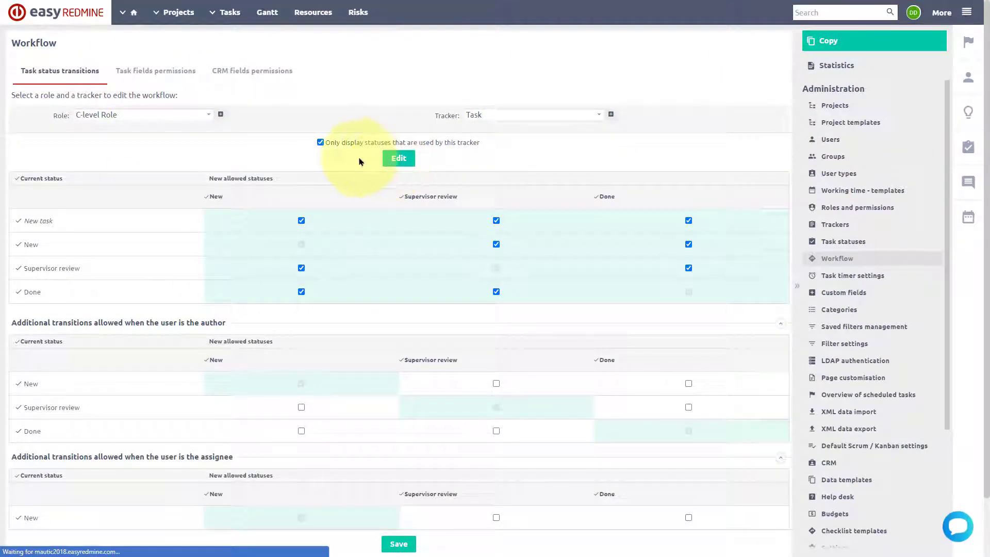
{"action": "mouse_move", "coordinate": [611, 325]}
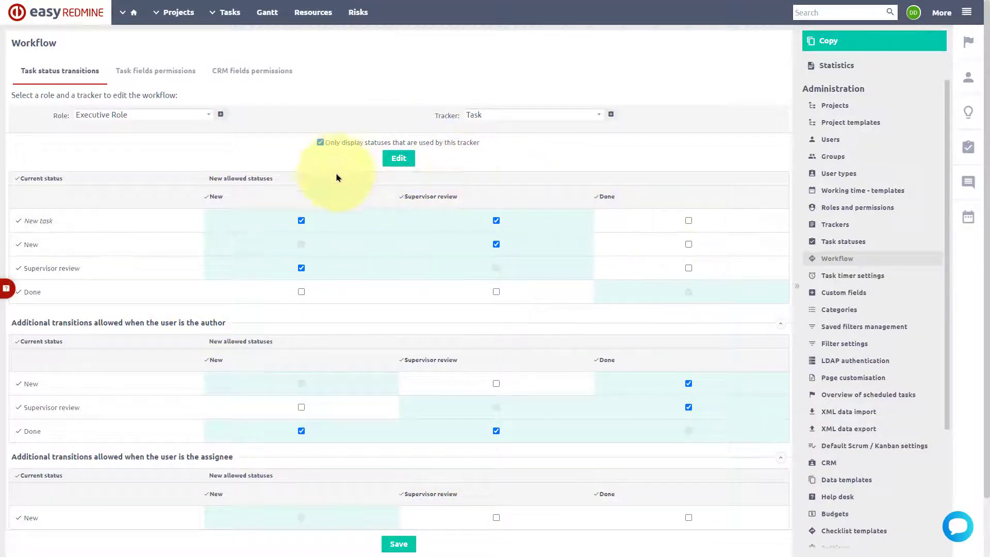
{"action": "mouse_move", "coordinate": [443, 179]}
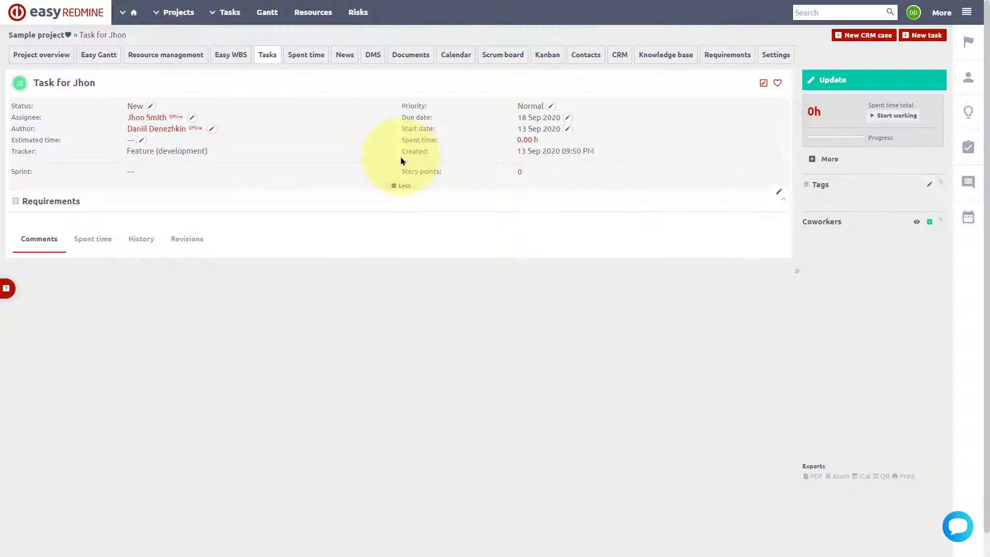
{"action": "mouse_move", "coordinate": [171, 91]}
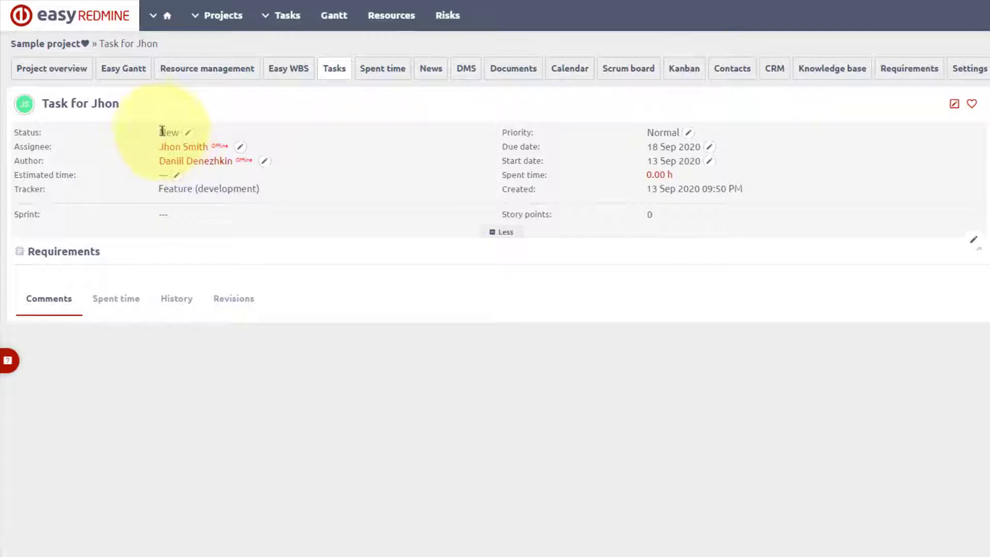
Return via More > Administration to the Workflow page for task status transitions
{"action": "left_click", "coordinate": [929, 13]}
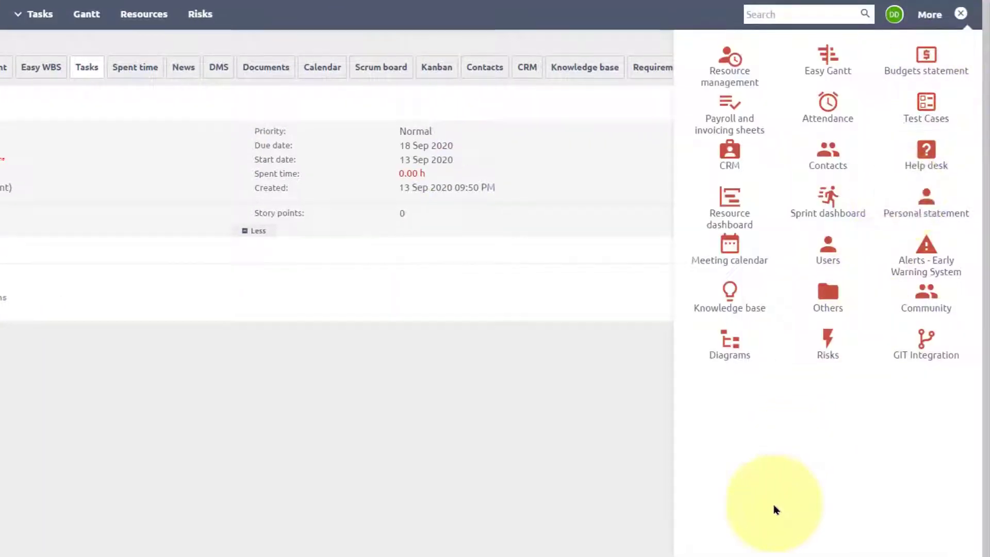
{"action": "left_click", "coordinate": [827, 297]}
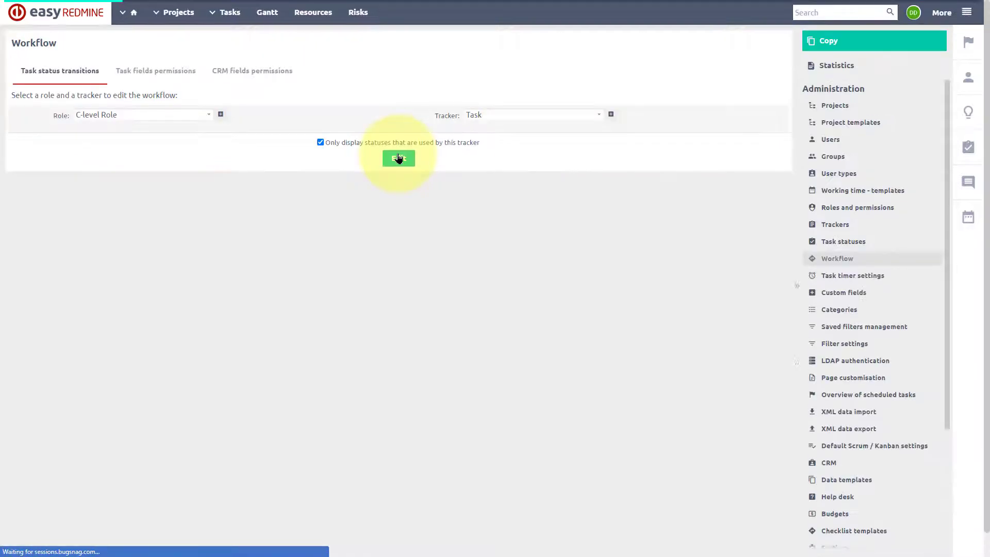
Select Role Developer and Tracker Feature (development) and edit their status transitions
{"action": "left_click", "coordinate": [179, 143]}
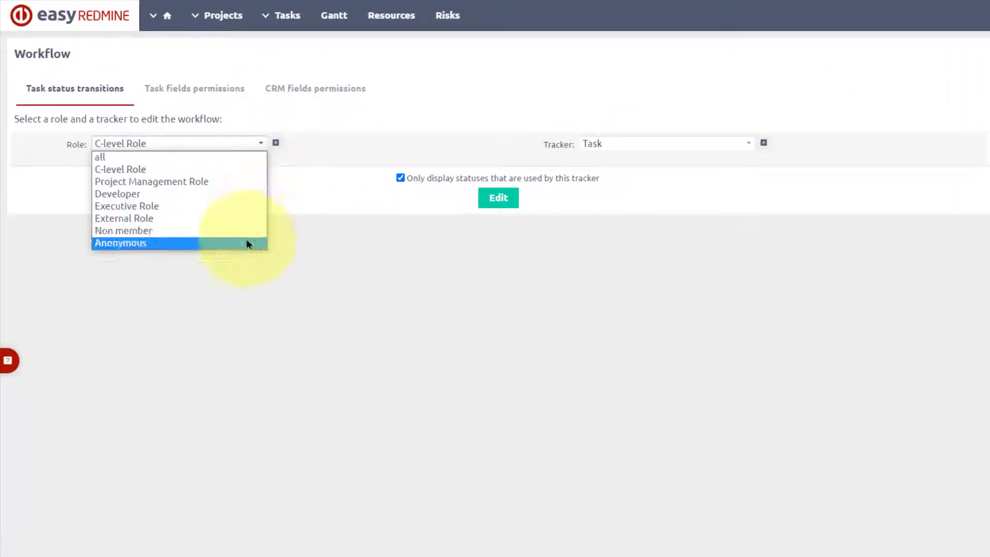
{"action": "left_click", "coordinate": [665, 143]}
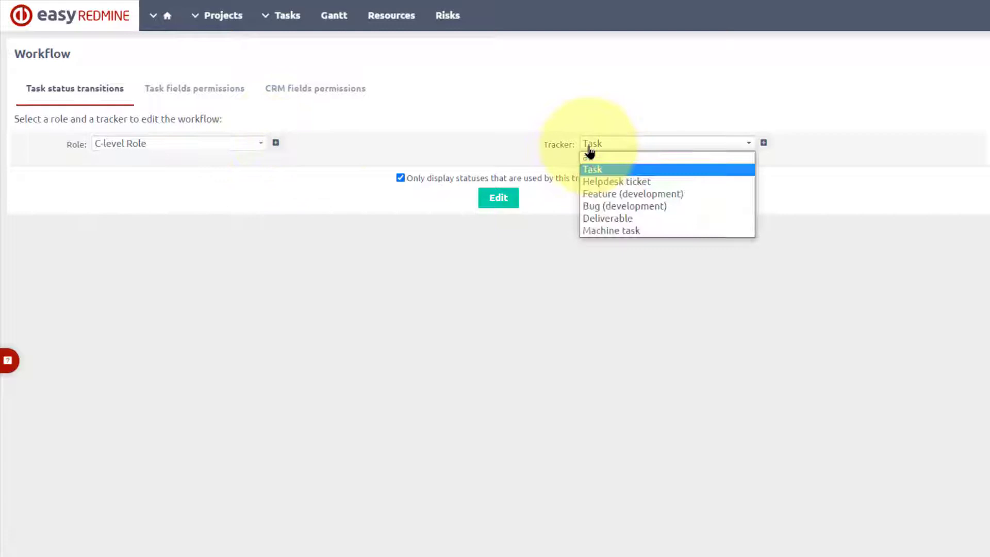
{"action": "left_click", "coordinate": [592, 169]}
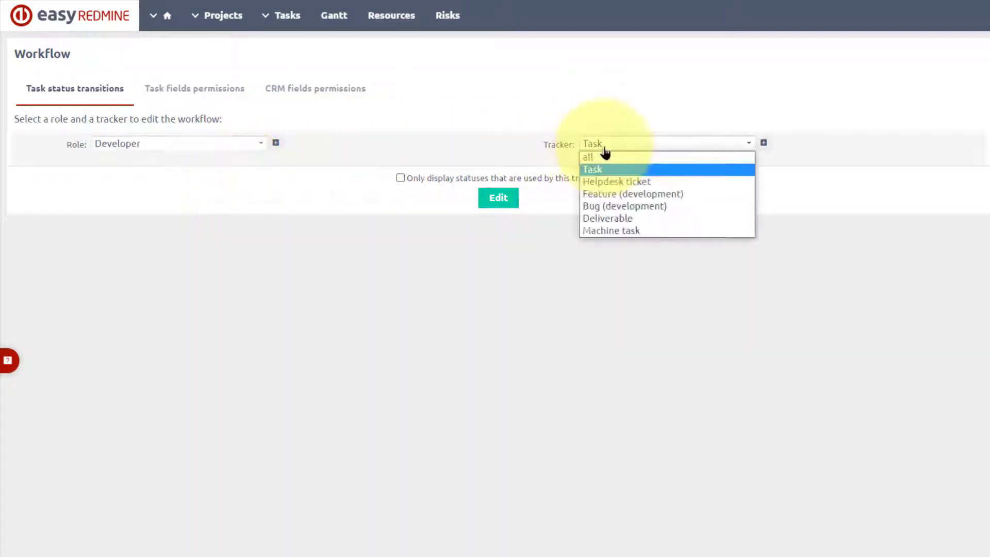
{"action": "left_click", "coordinate": [632, 194]}
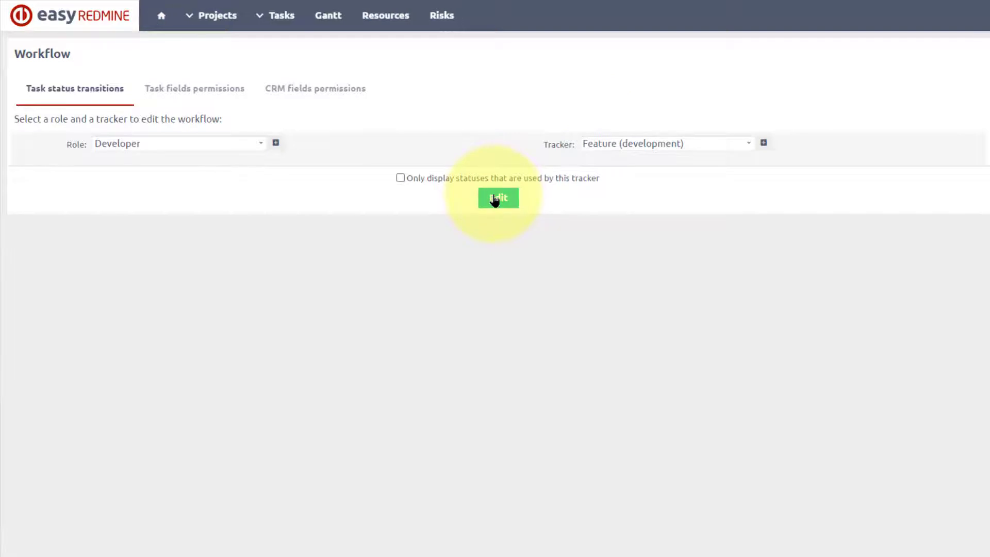
{"action": "left_click", "coordinate": [497, 198]}
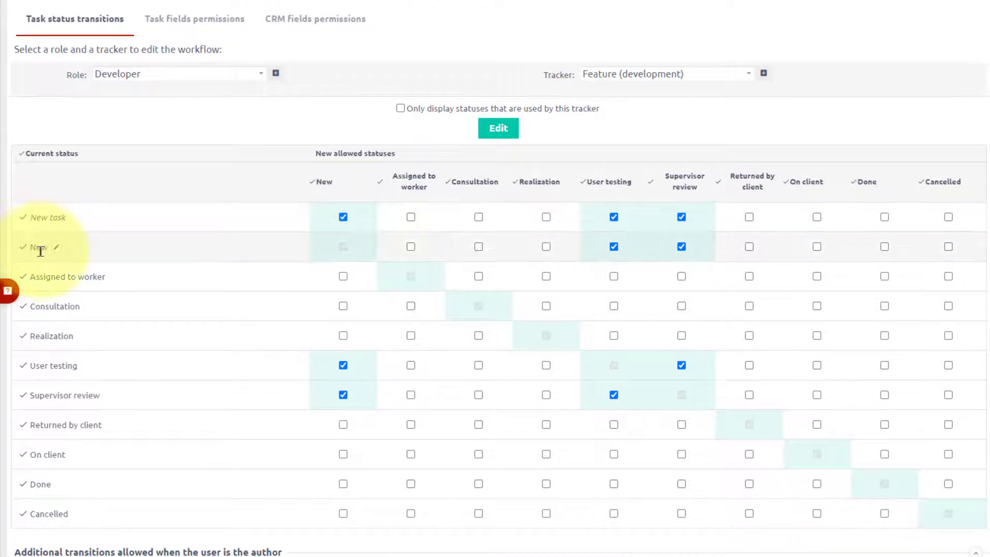
Allow New Feature tasks to move to Consultation and Realization, and review the grid
{"action": "scroll", "scroll_direction": "up", "scroll_amount": 3}
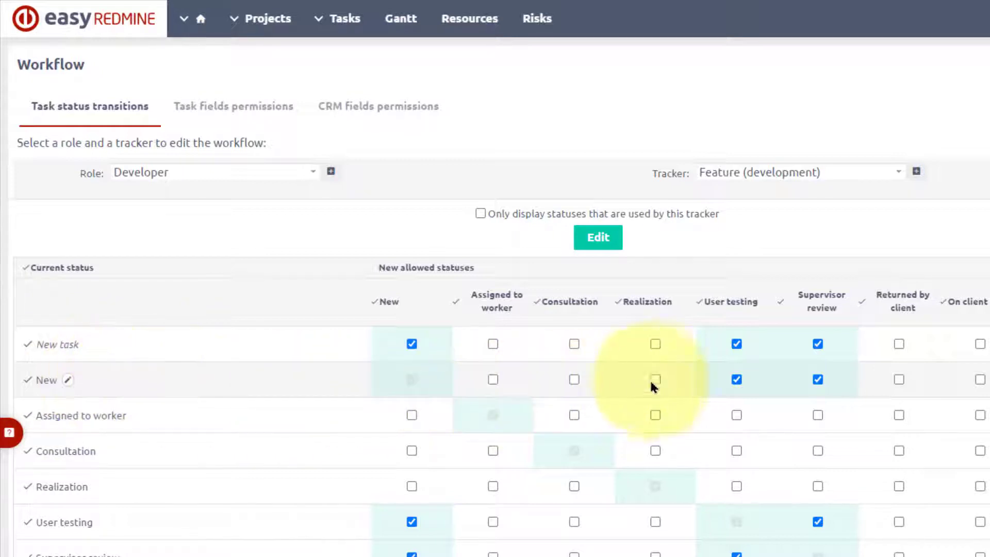
{"action": "left_click", "coordinate": [654, 380]}
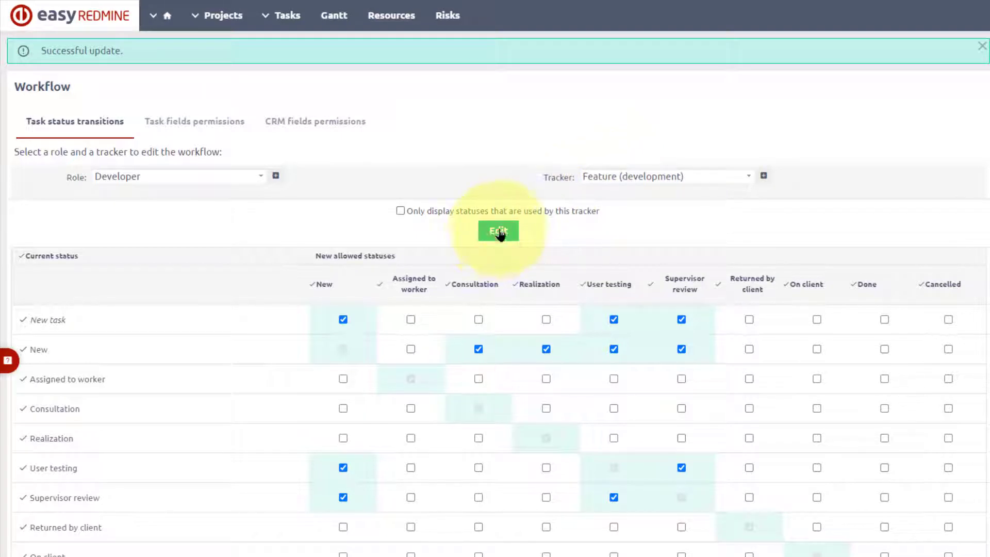
{"action": "mouse_move", "coordinate": [291, 148]}
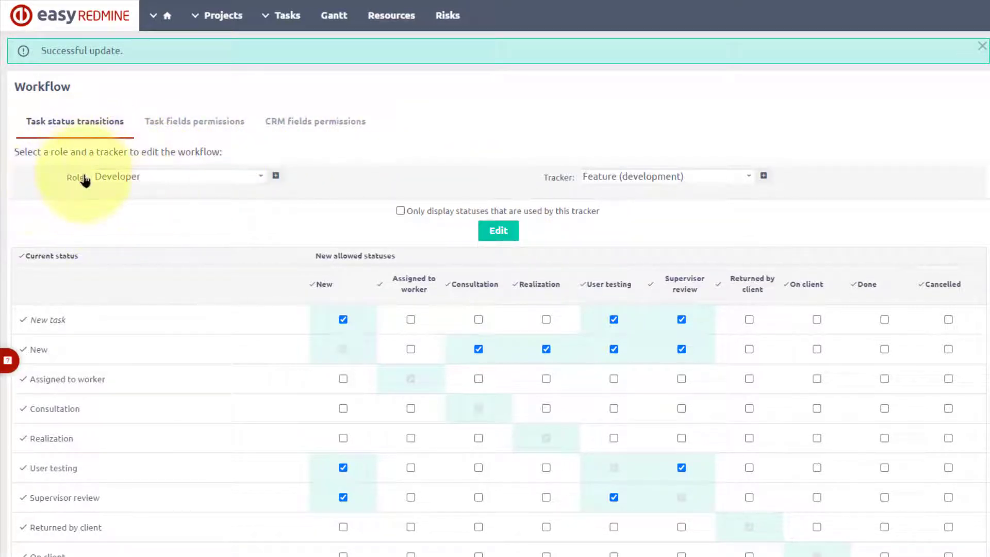
{"action": "scroll", "scroll_direction": "down", "scroll_amount": 3}
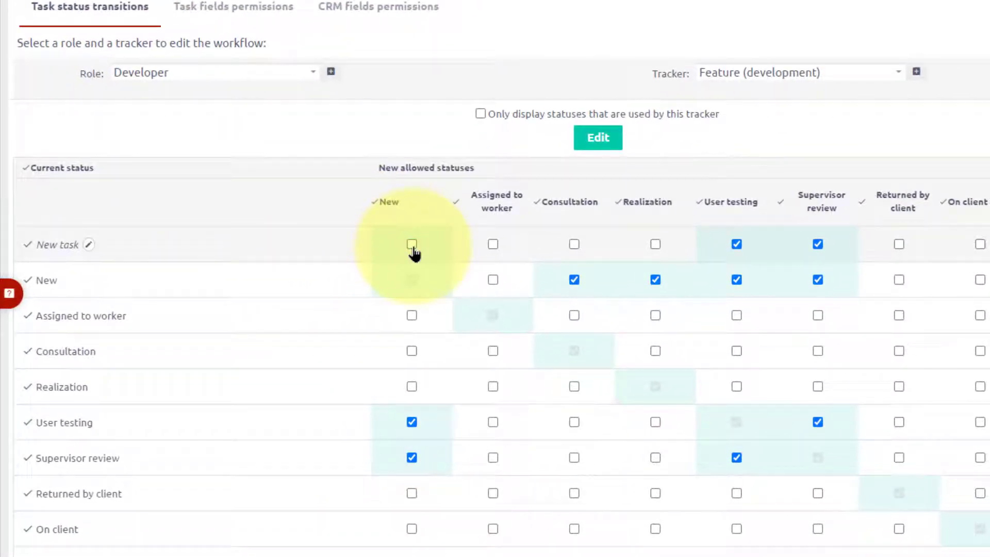
{"action": "scroll", "scroll_direction": "up", "scroll_amount": 3}
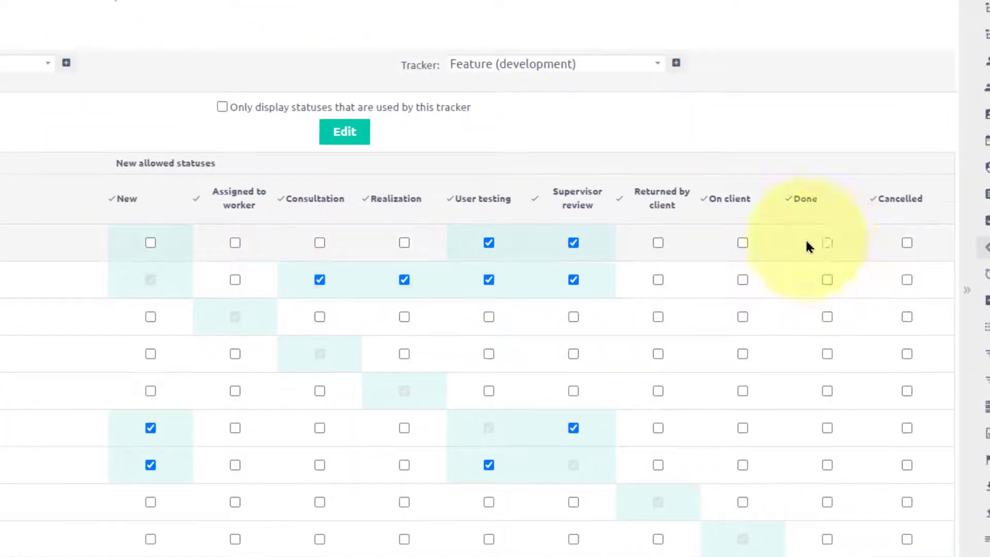
{"action": "mouse_move", "coordinate": [907, 242]}
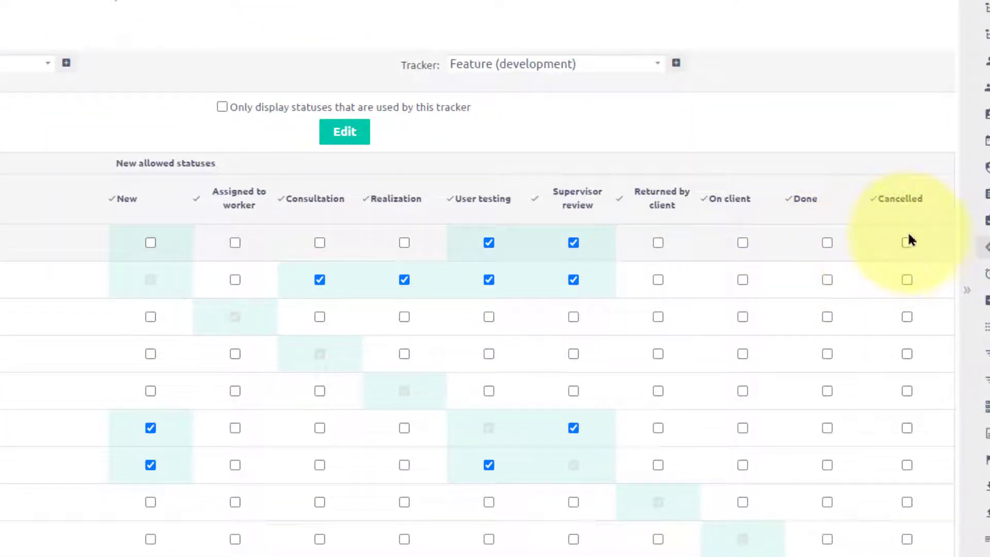
{"action": "mouse_move", "coordinate": [906, 242]}
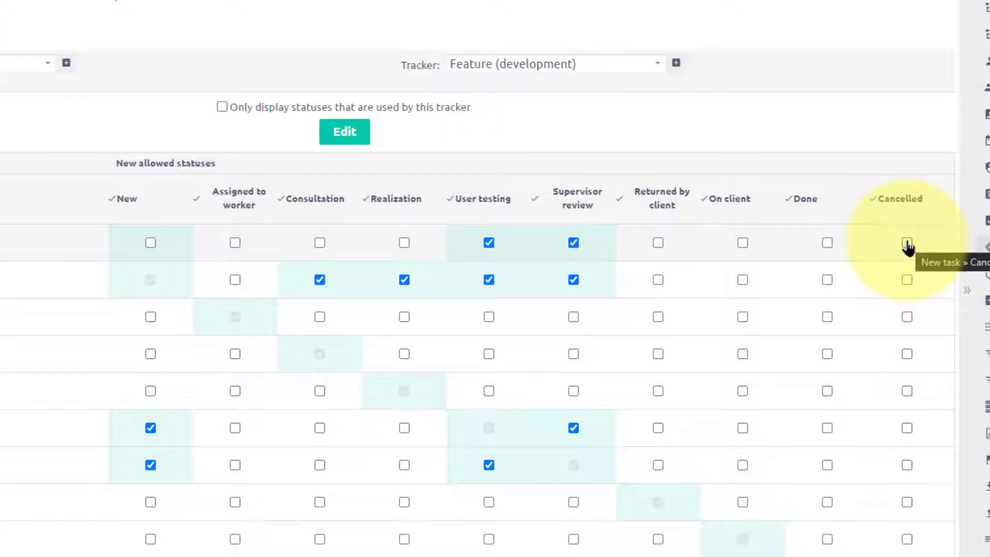
{"action": "scroll", "scroll_direction": "down", "scroll_amount": 3}
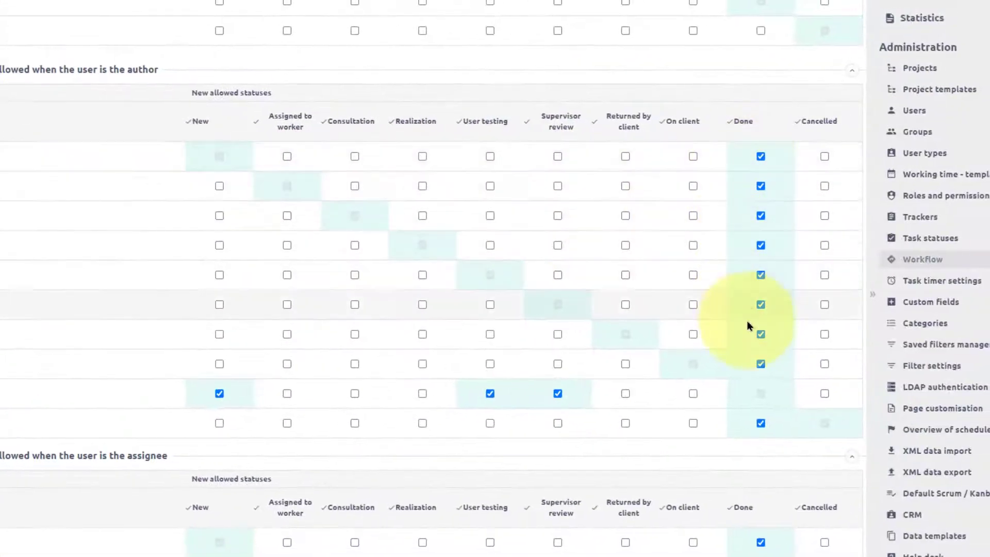
{"action": "mouse_move", "coordinate": [151, 47]}
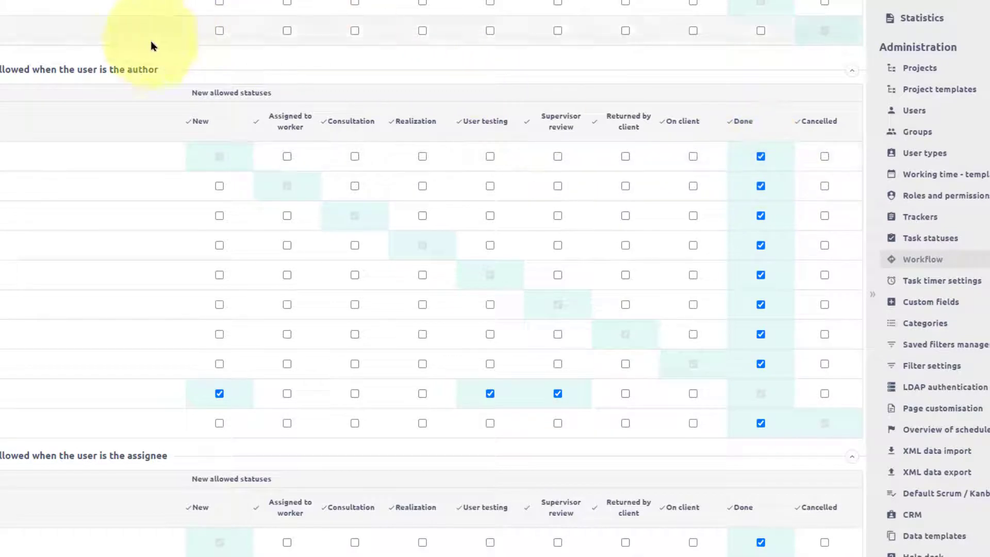
{"action": "mouse_move", "coordinate": [150, 450]}
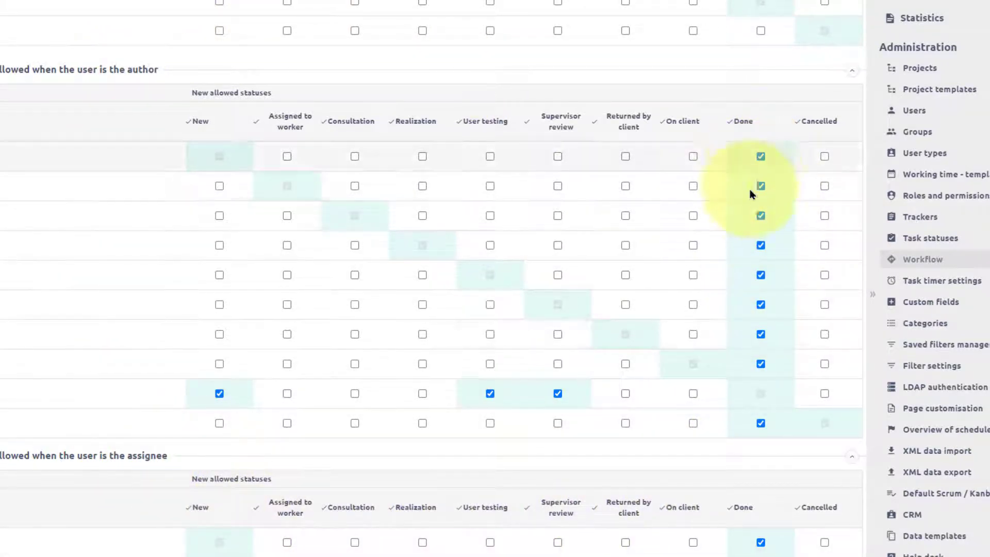
Scroll through the Developer/Feature transition grid to check the author and assignee rows
{"action": "scroll", "scroll_direction": "down", "scroll_amount": 3}
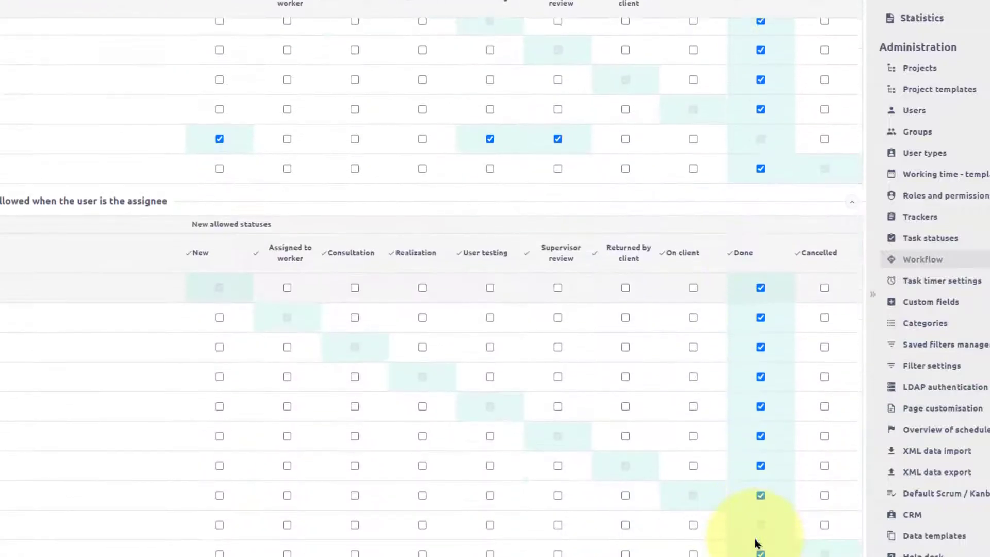
{"action": "scroll", "scroll_direction": "up", "scroll_amount": 3}
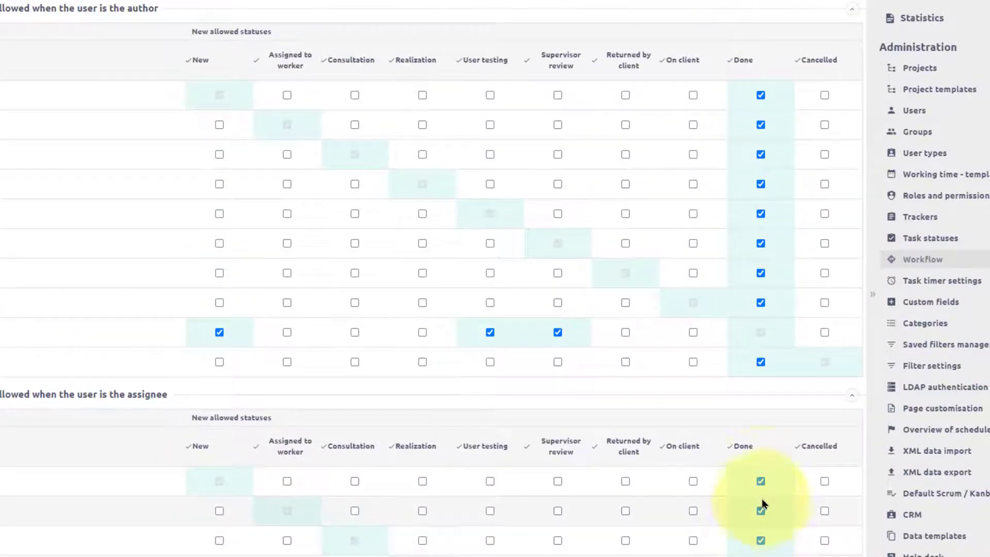
{"action": "mouse_move", "coordinate": [758, 403]}
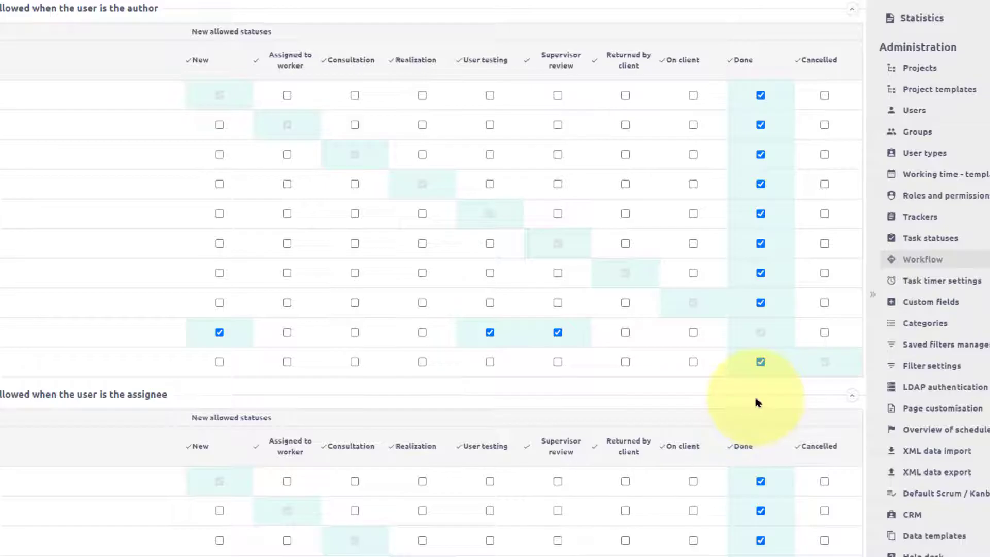
{"action": "scroll", "scroll_direction": "up", "scroll_amount": 3}
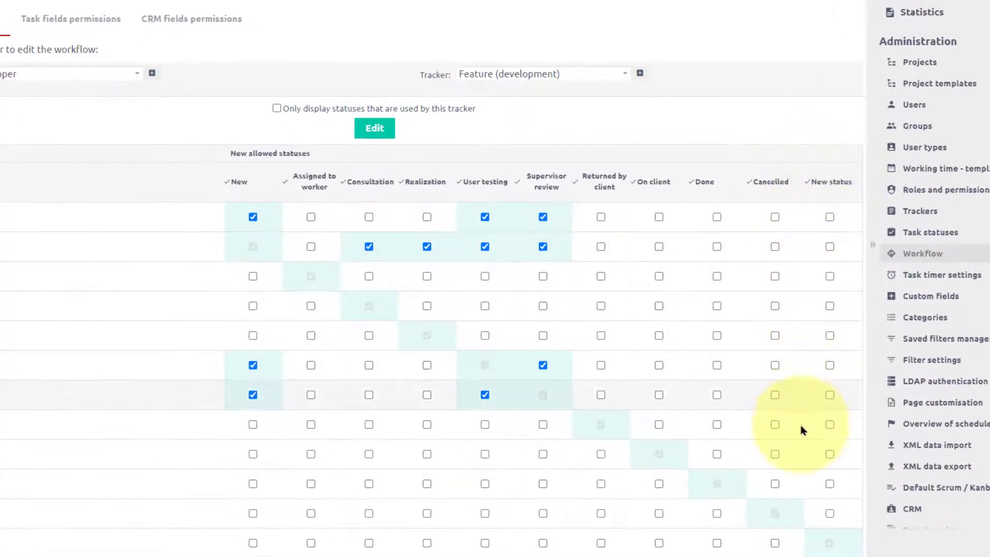
{"action": "mouse_move", "coordinate": [830, 173]}
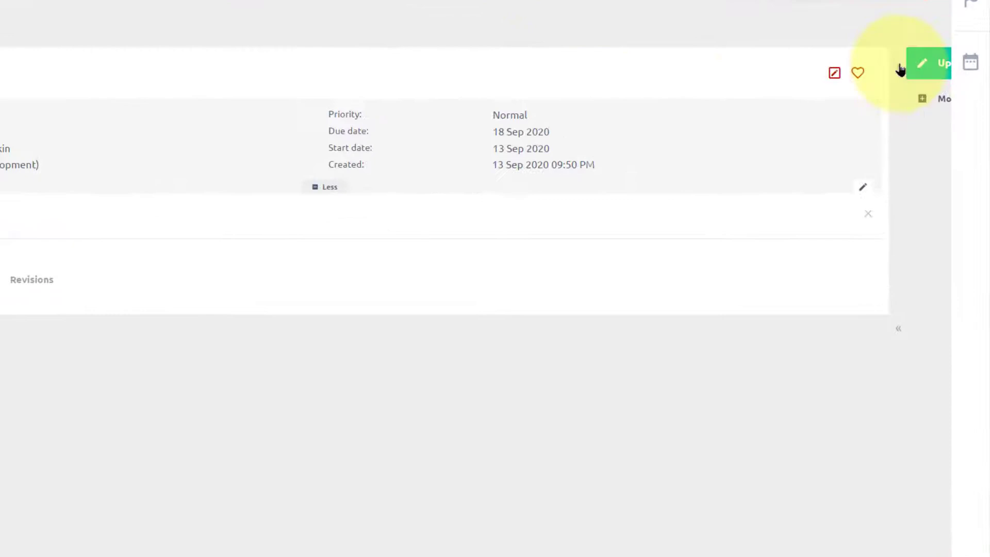
Bring up the Feature task's update form to check which statuses a Developer is offered
{"action": "left_click", "coordinate": [921, 63]}
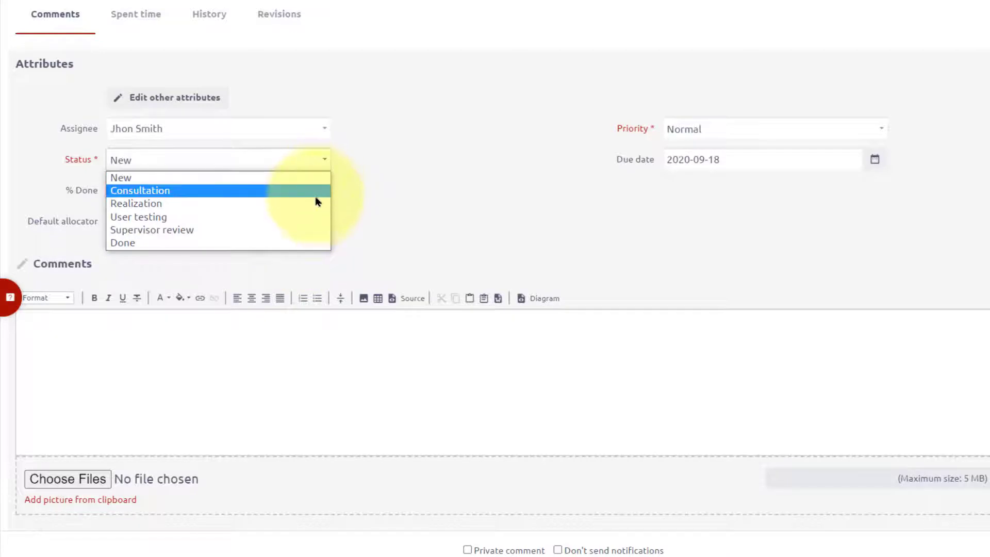
{"action": "mouse_move", "coordinate": [116, 199]}
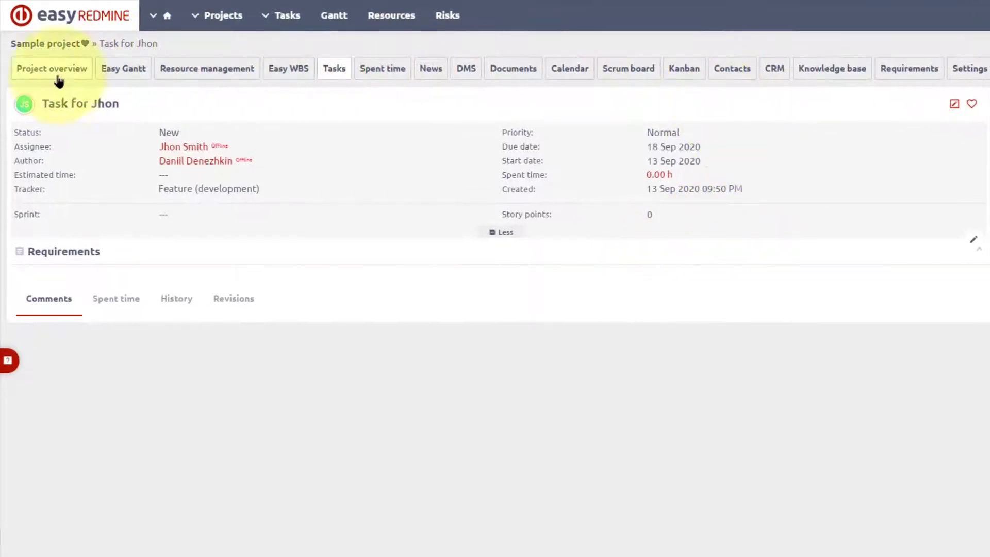
{"action": "mouse_move", "coordinate": [644, 131]}
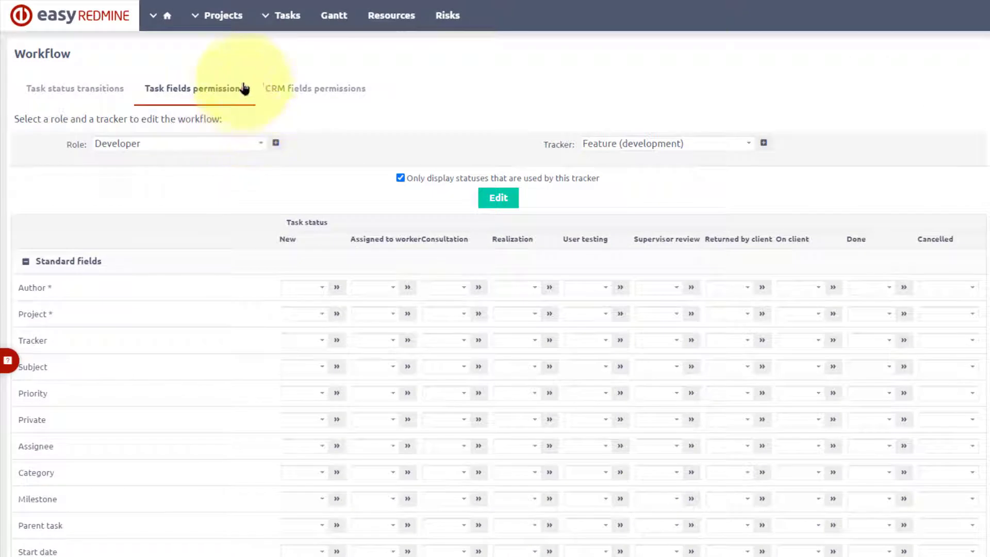
{"action": "mouse_move", "coordinate": [117, 137]}
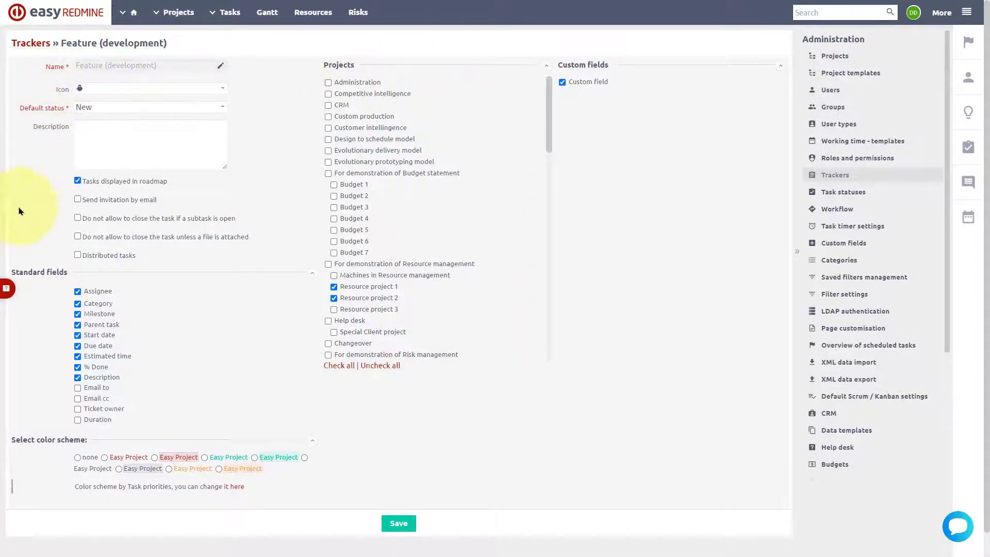
{"action": "mouse_move", "coordinate": [422, 32]}
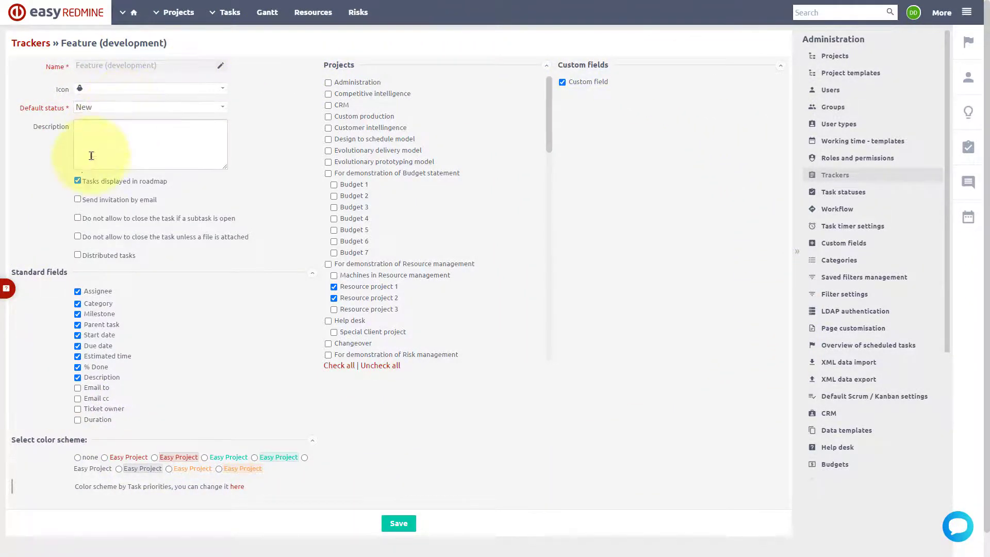
Scroll the Feature (development) tracker settings to check Due date under Standard fields
{"action": "scroll", "scroll_direction": "down", "scroll_amount": 3}
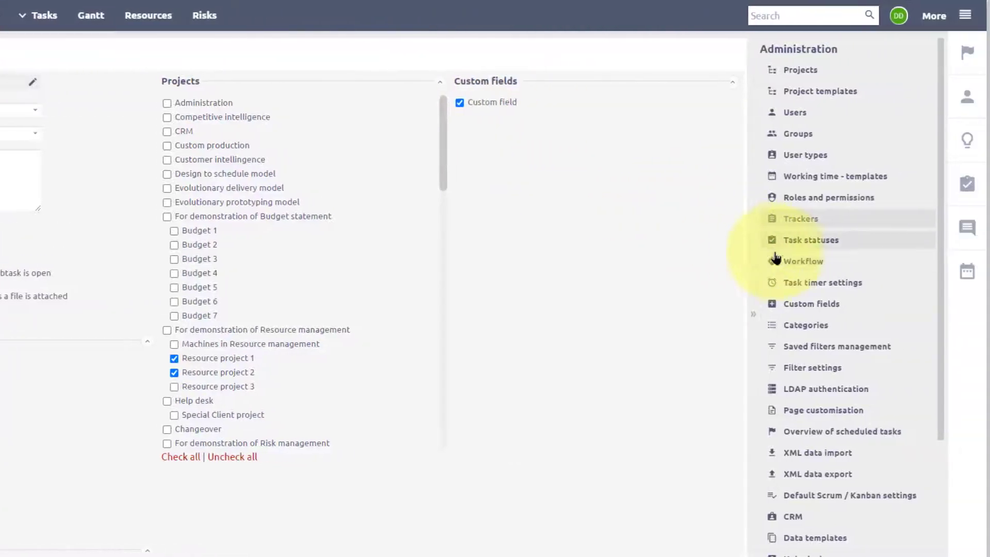
In Workflow field permissions, select the Developer role and Feature (development) tracker
{"action": "left_click", "coordinate": [803, 260]}
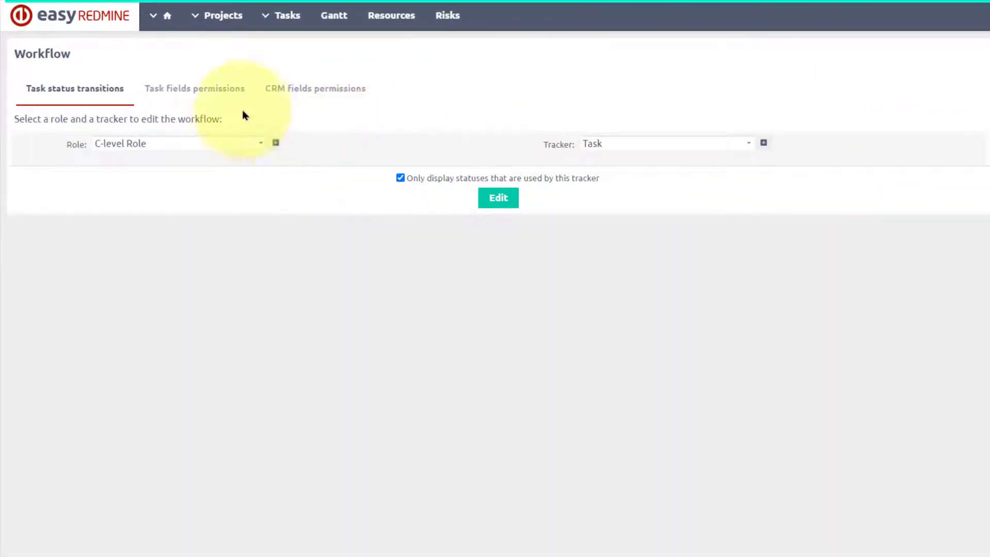
{"action": "left_click", "coordinate": [195, 89]}
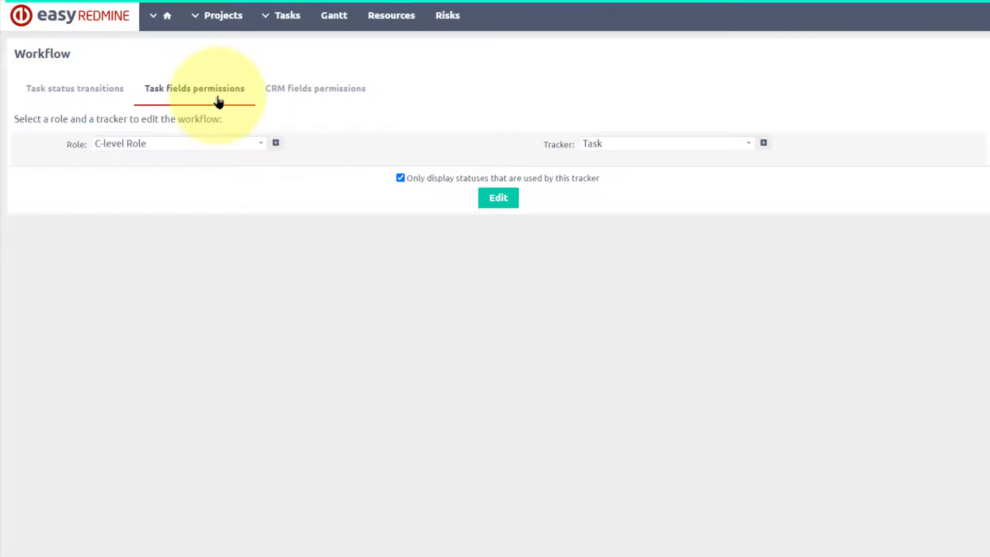
{"action": "mouse_move", "coordinate": [359, 86]}
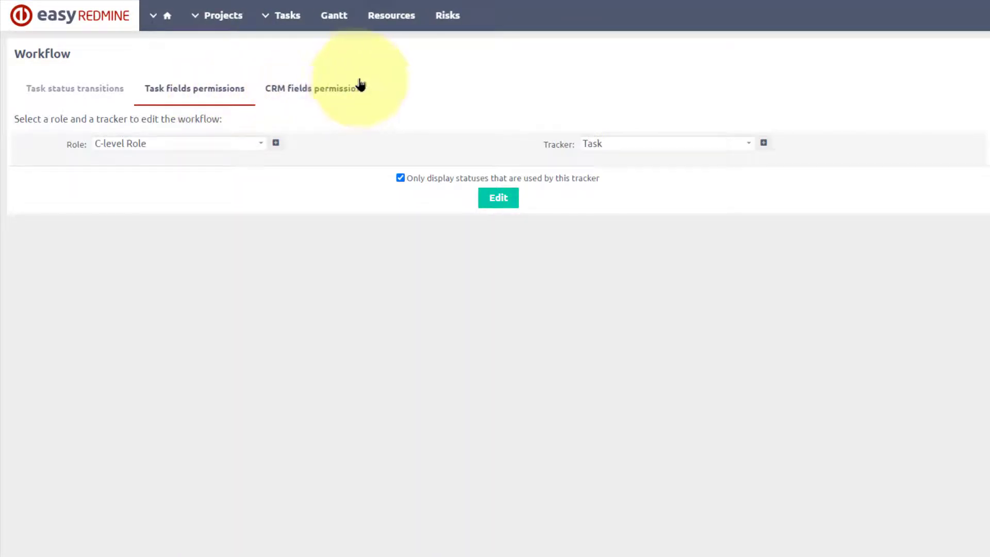
{"action": "left_click", "coordinate": [259, 144]}
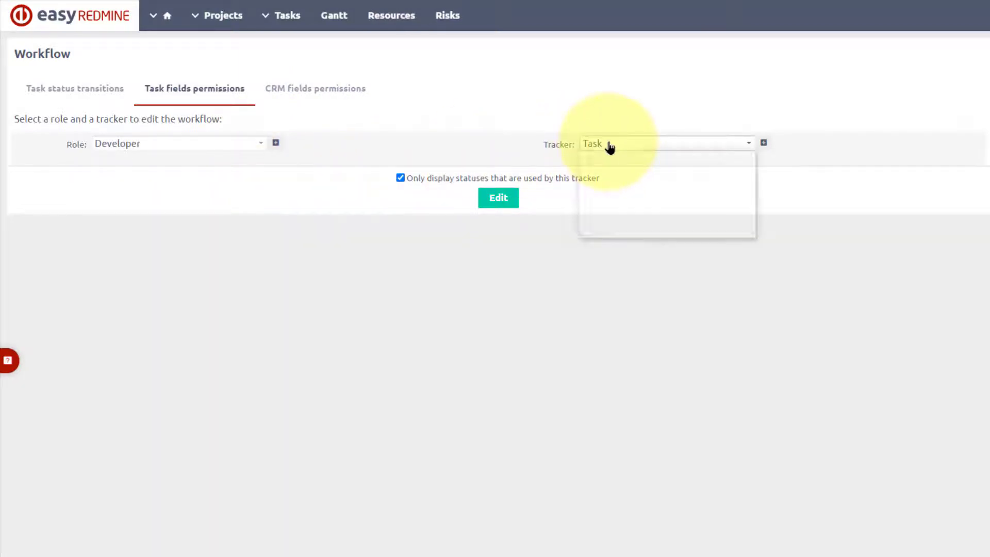
{"action": "left_click", "coordinate": [496, 198]}
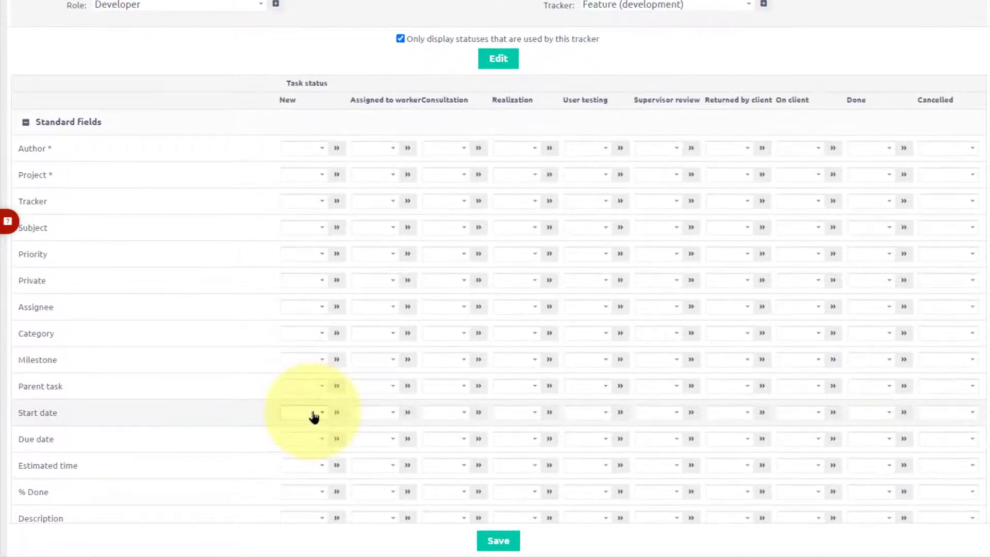
Set Due date to Required for status New and save the field permissions
{"action": "left_click", "coordinate": [303, 412]}
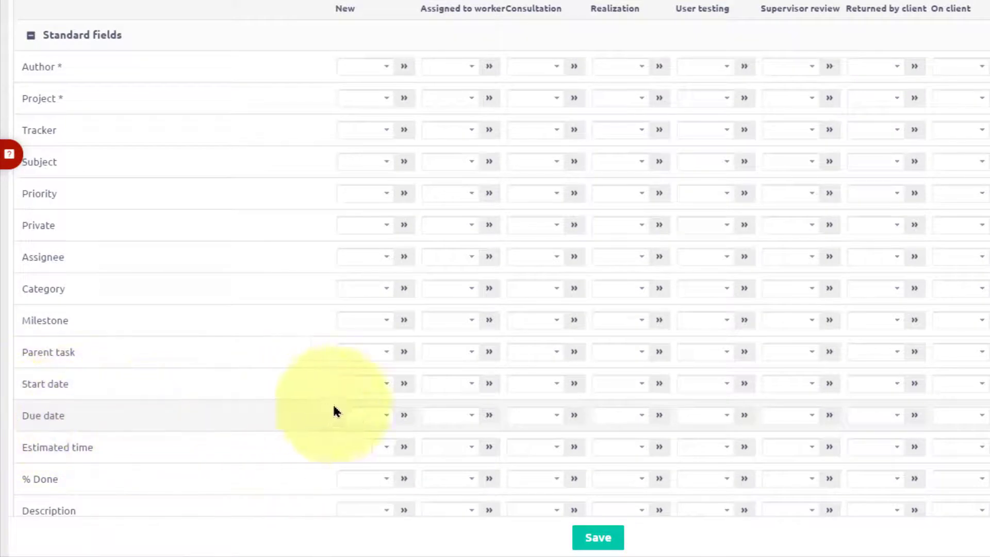
{"action": "left_click", "coordinate": [364, 416]}
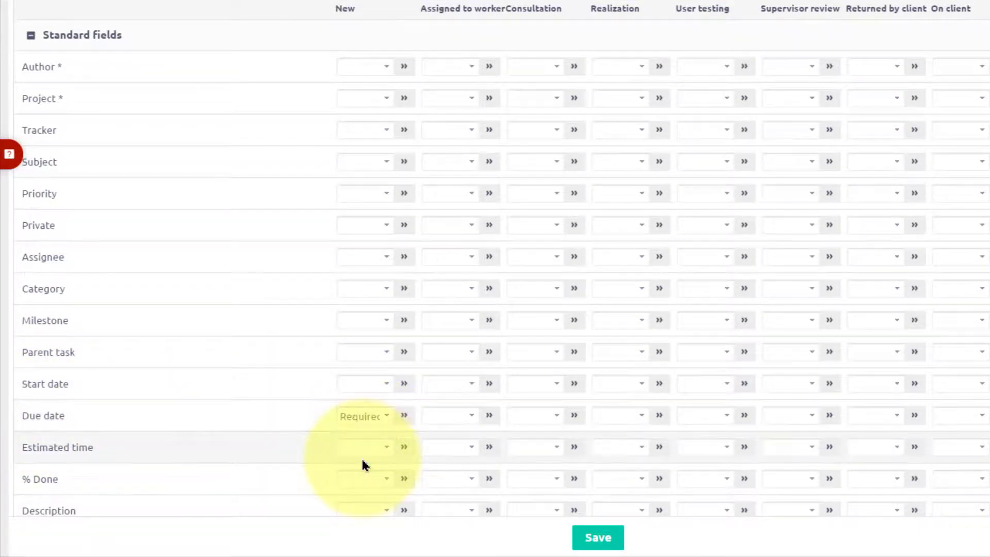
{"action": "scroll", "scroll_direction": "up", "scroll_amount": 3}
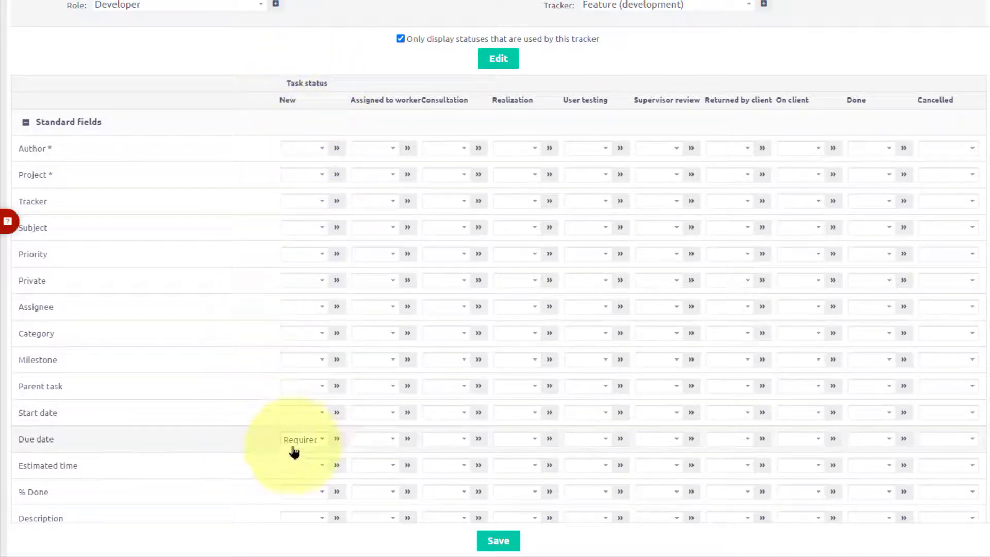
{"action": "scroll", "scroll_direction": "up", "scroll_amount": 3}
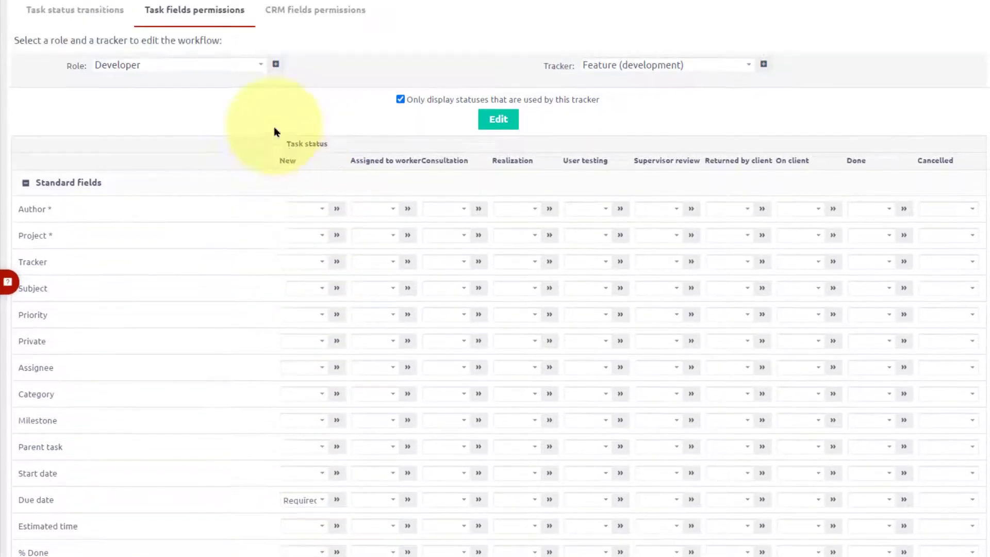
{"action": "scroll", "scroll_direction": "up", "scroll_amount": 3}
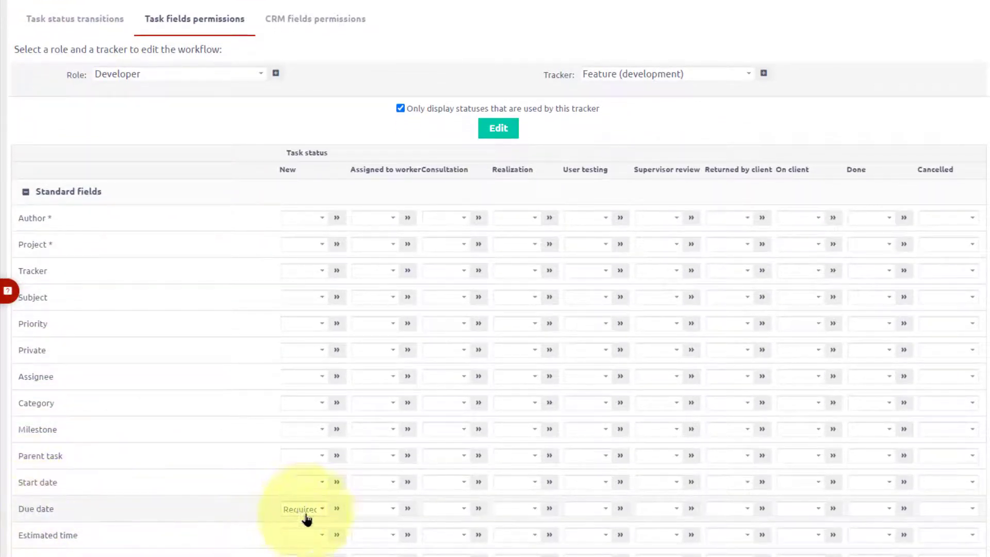
{"action": "mouse_move", "coordinate": [306, 511]}
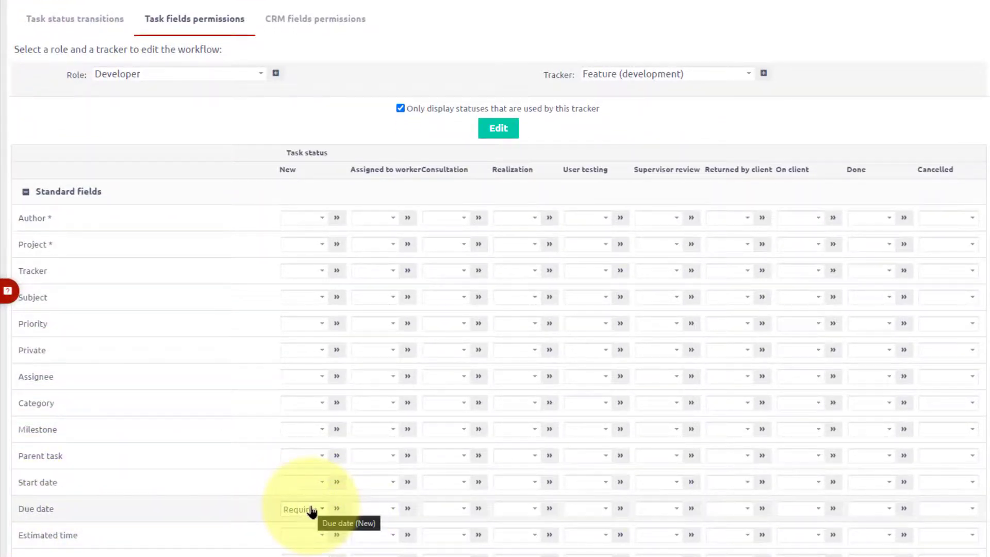
{"action": "left_click", "coordinate": [941, 13]}
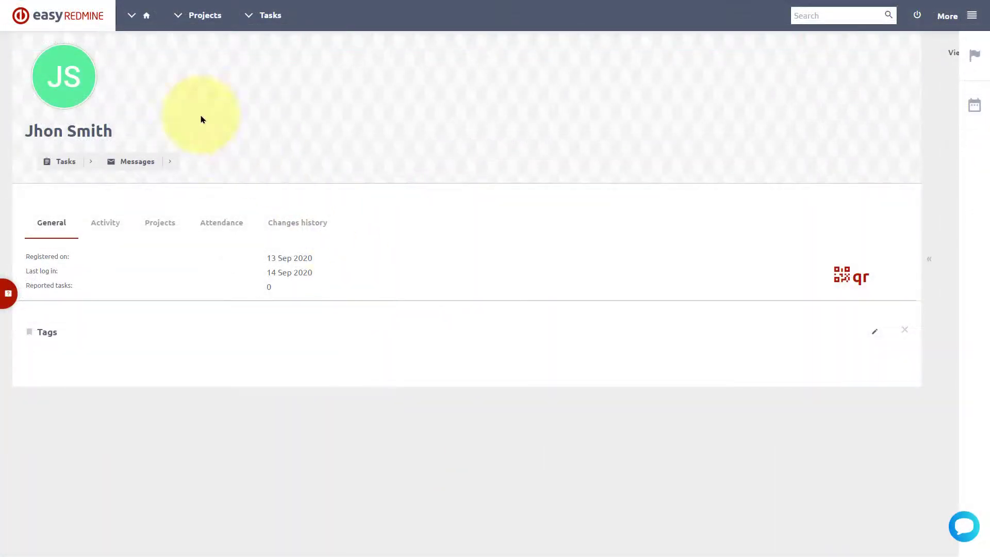
{"action": "mouse_move", "coordinate": [56, 50]}
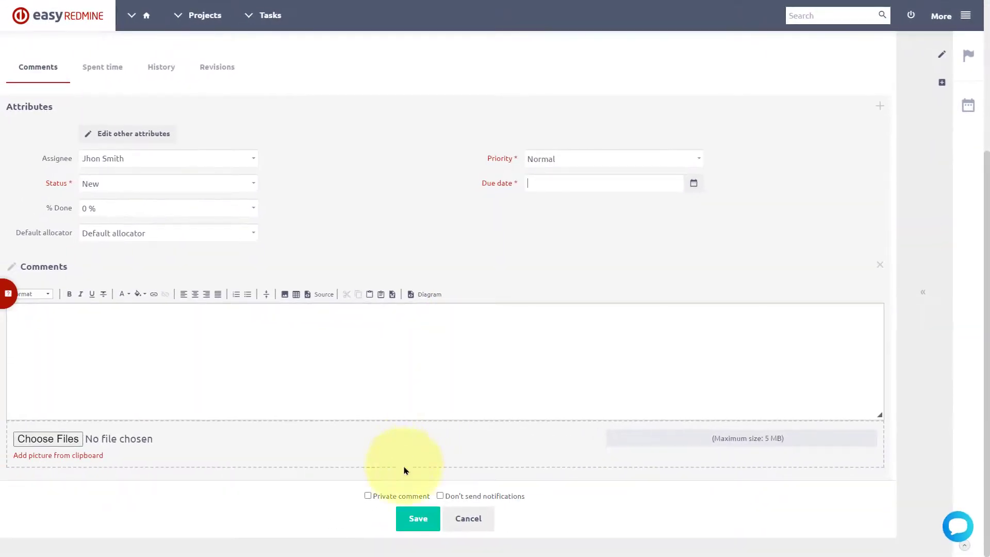
Save the task with an empty due date, triggering 'Due date cannot be blank'
{"action": "left_click", "coordinate": [418, 519]}
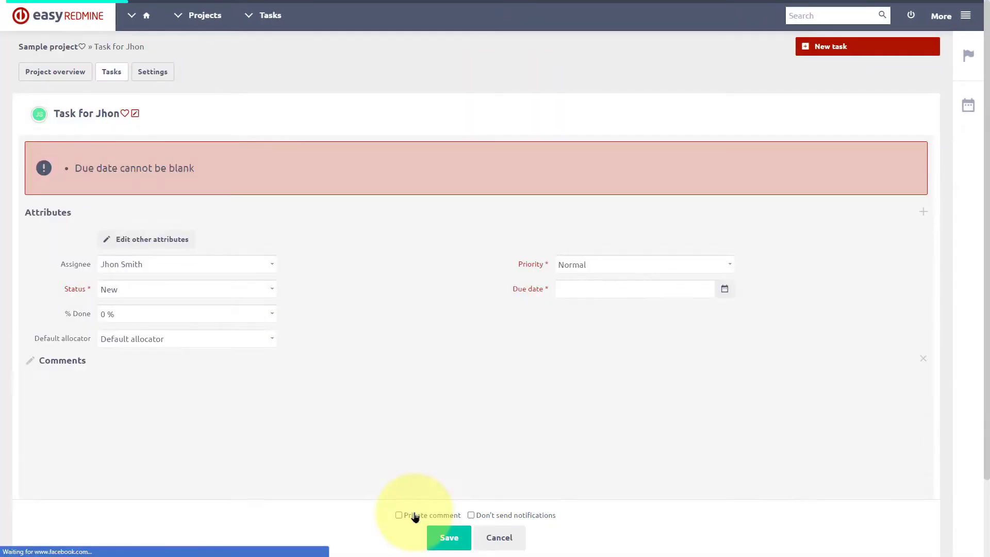